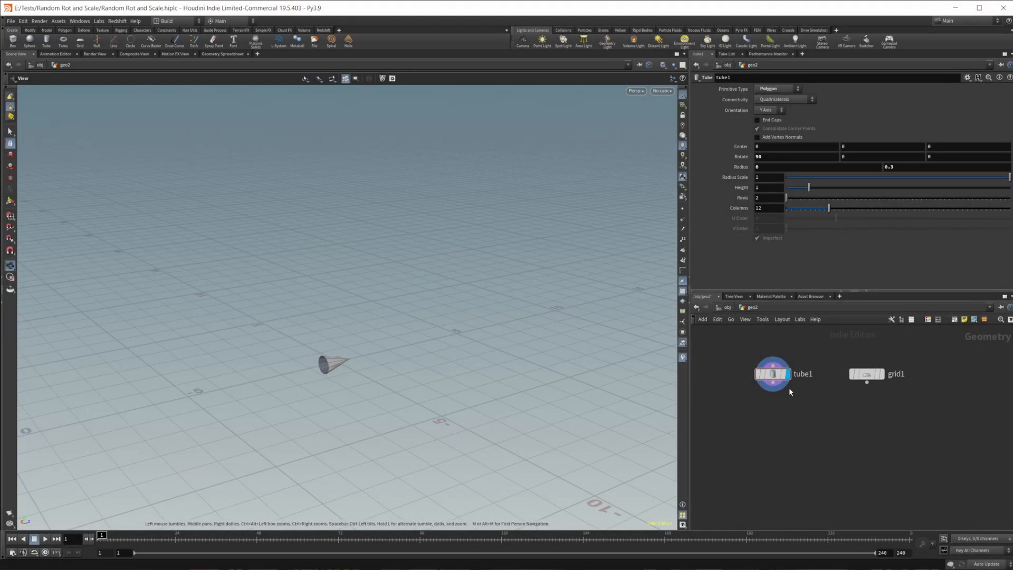
# Step: Add a Copy to Points node taking the cone and grid after previewing each
pyautogui.click(865, 373)
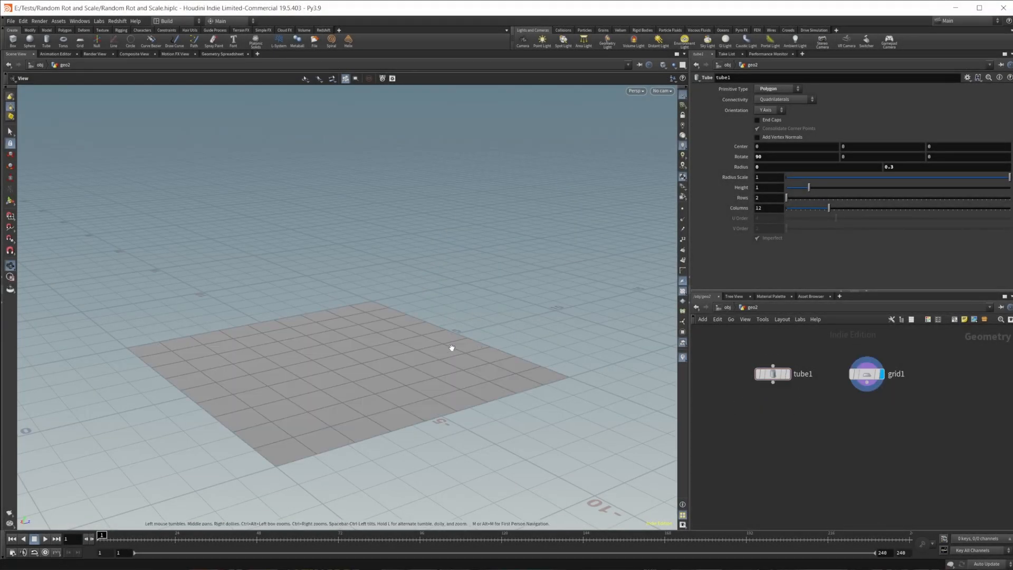
pyautogui.click(771, 373)
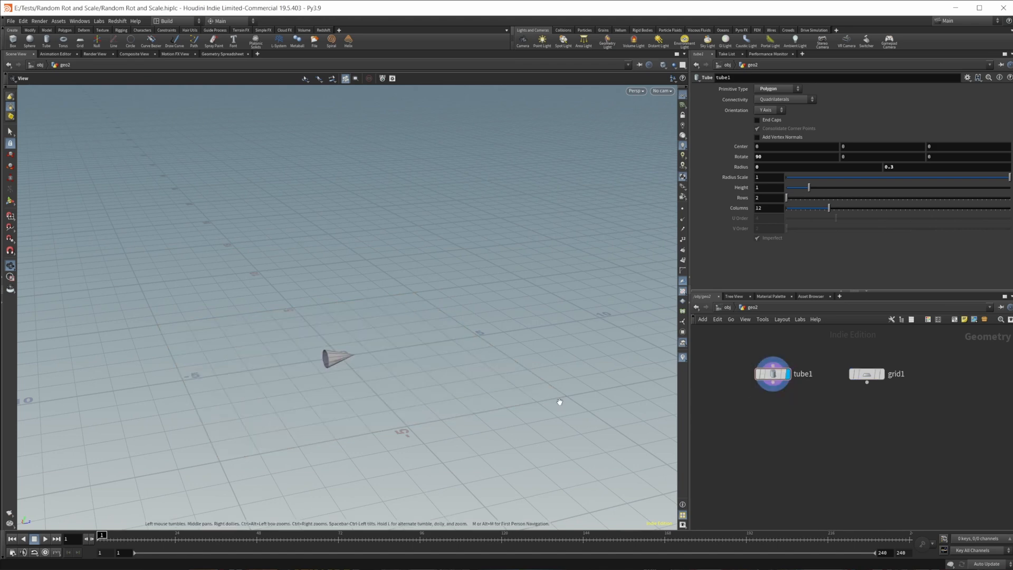
pyautogui.moveTo(354, 386)
pyautogui.write('copy to')
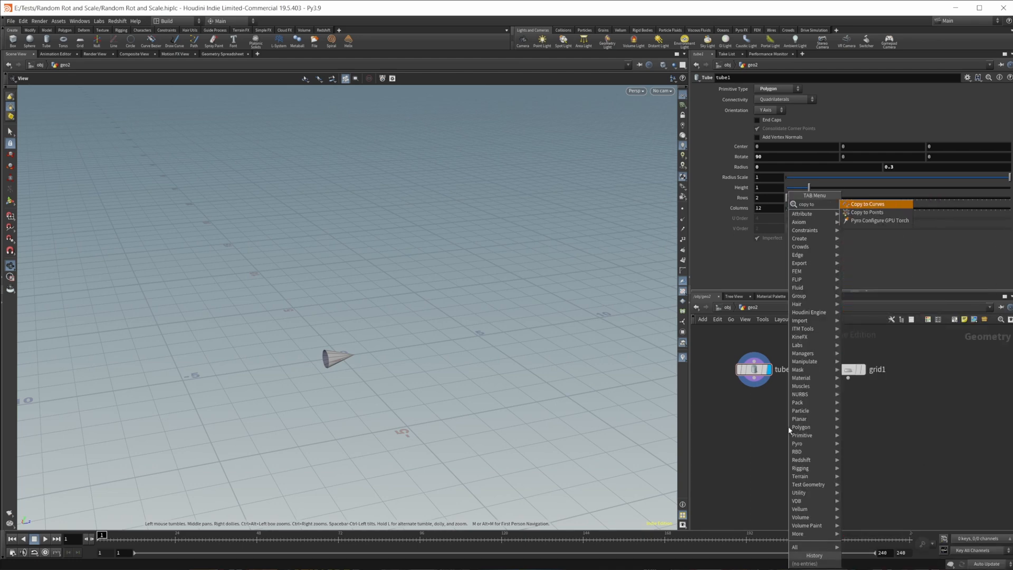
pyautogui.click(864, 212)
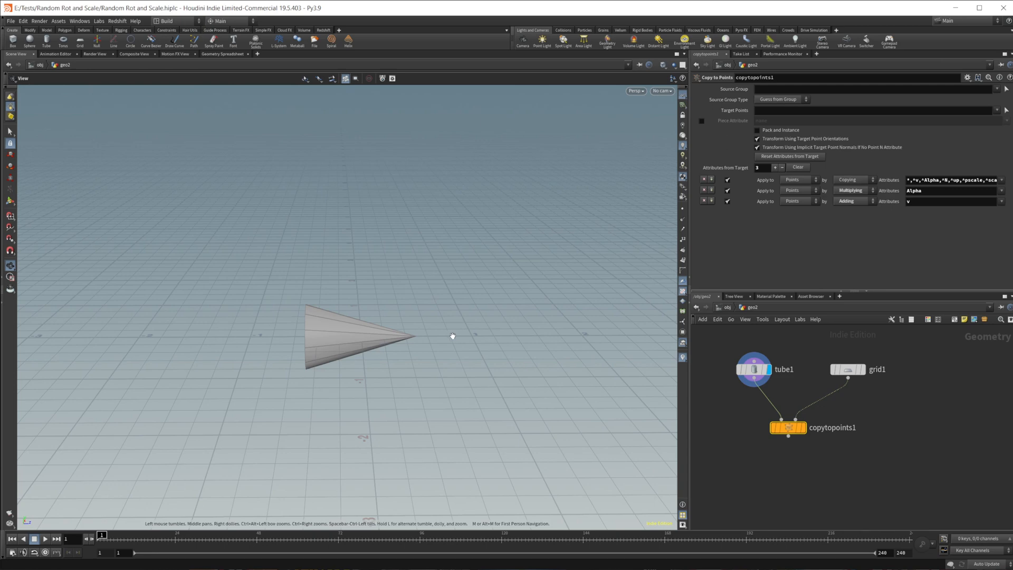
pyautogui.moveTo(353, 485)
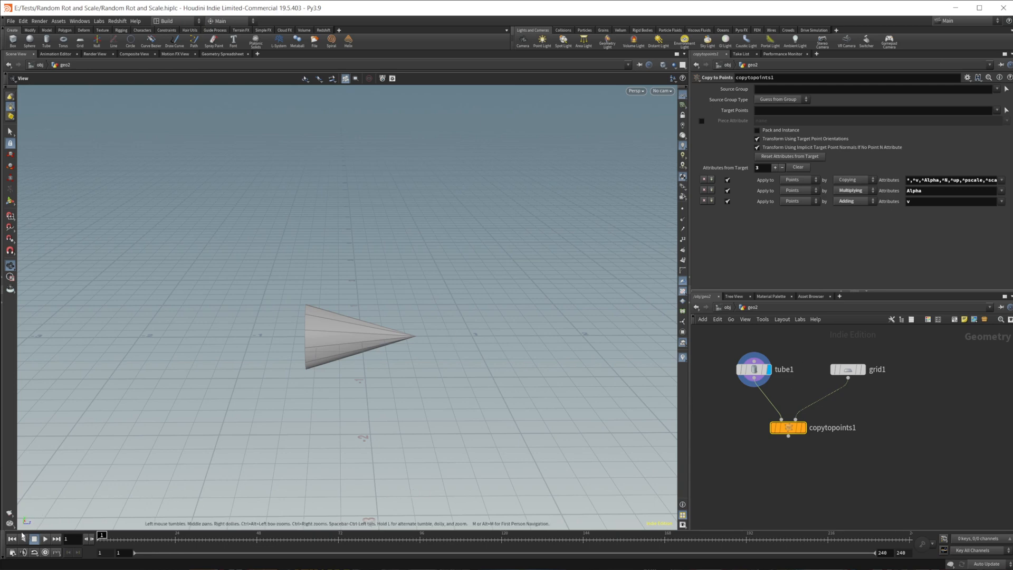
pyautogui.moveTo(426, 350)
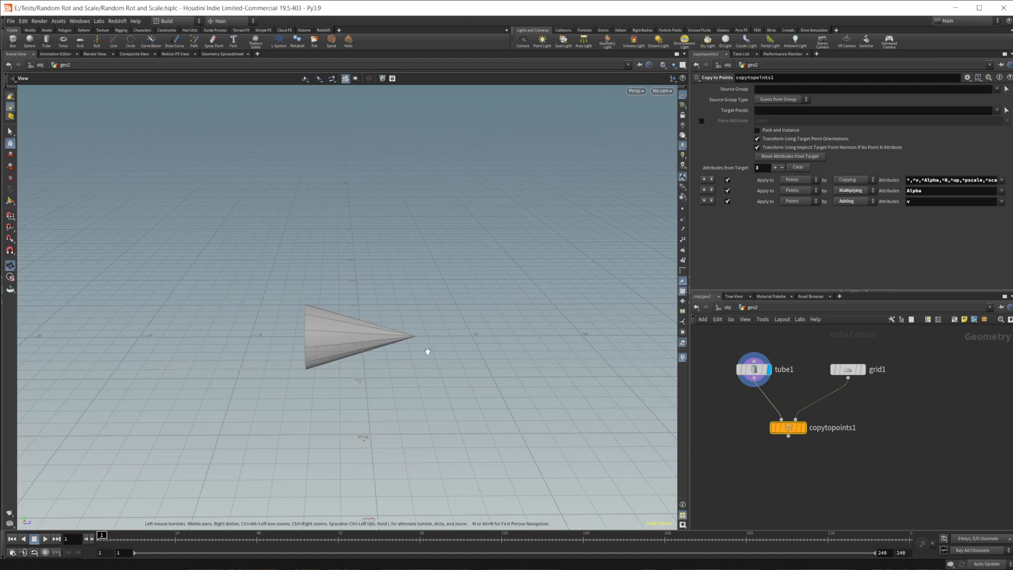
pyautogui.moveTo(500, 383)
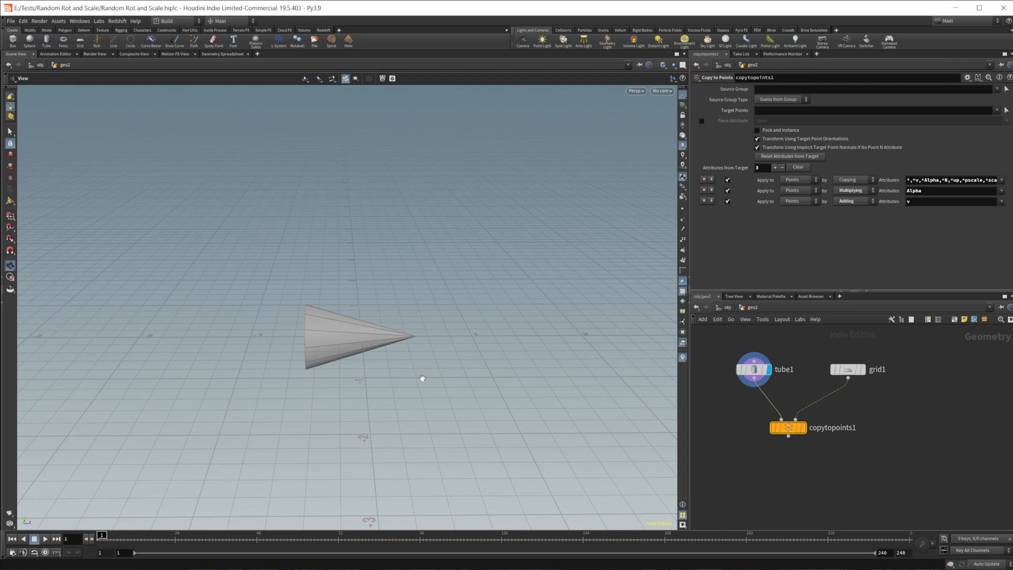
pyautogui.moveTo(274, 346)
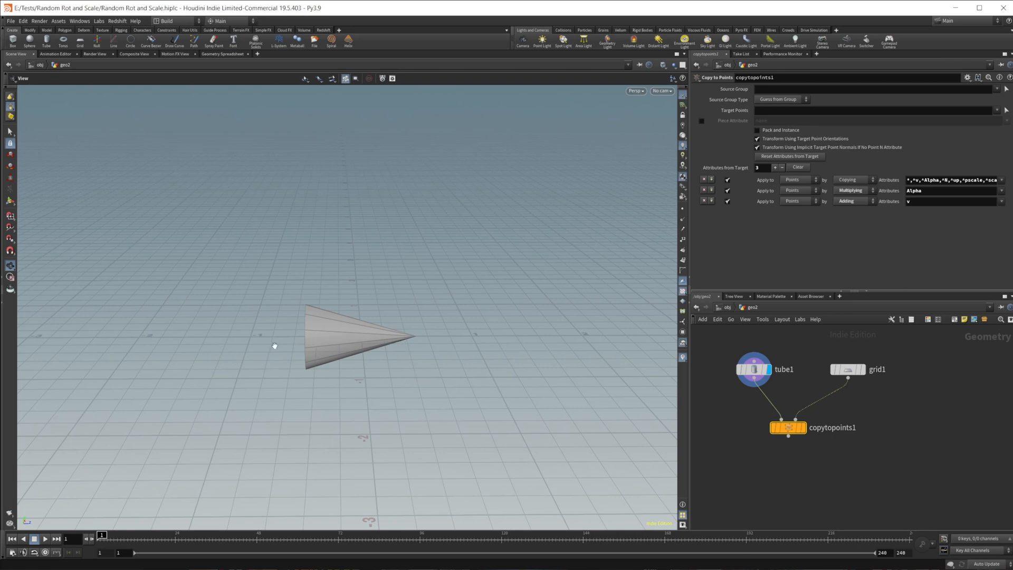
pyautogui.moveTo(473, 354)
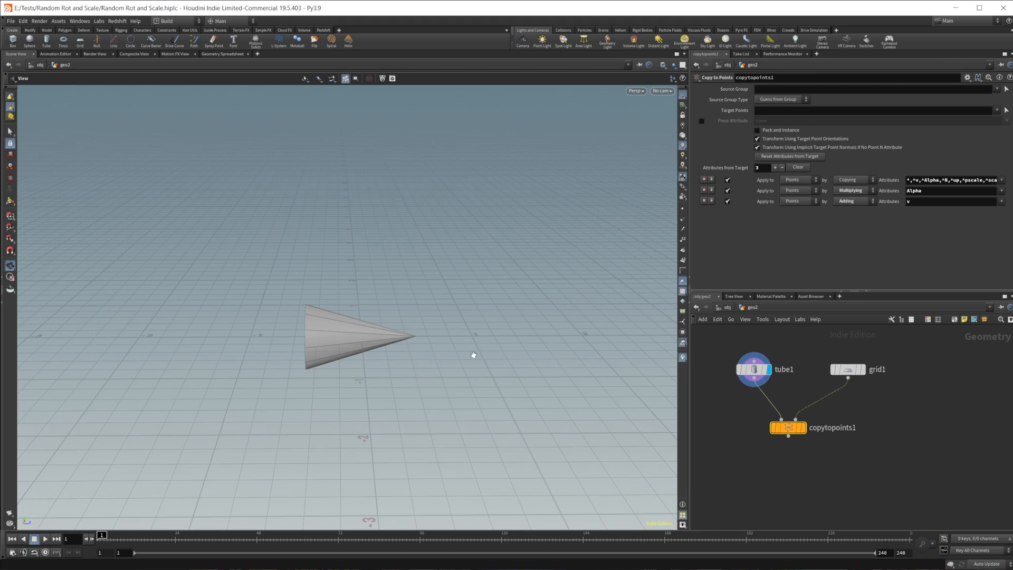
pyautogui.moveTo(488, 429)
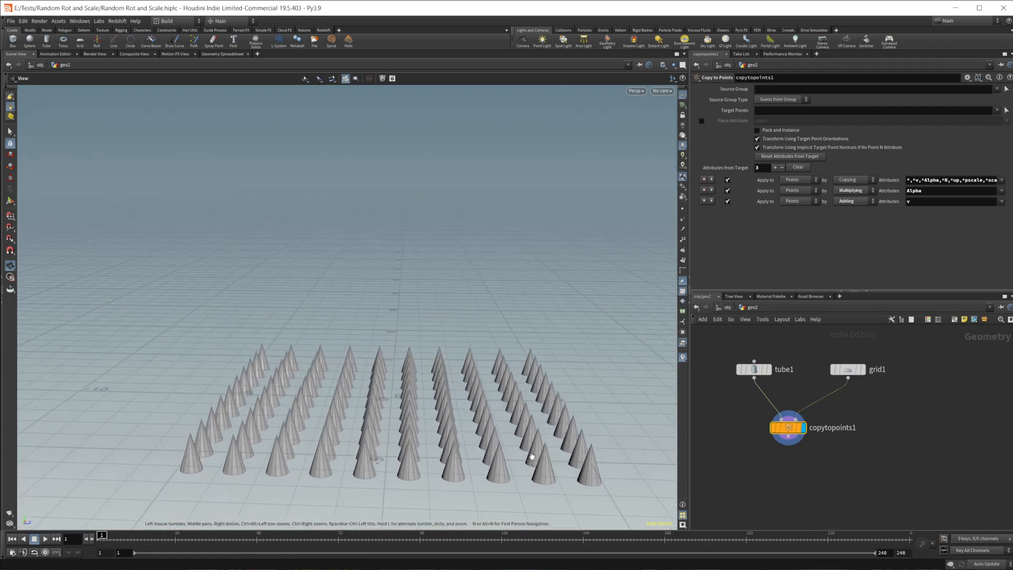
# Step: Preview the target grid alone, then display the grid of upright cone copies
pyautogui.click(847, 369)
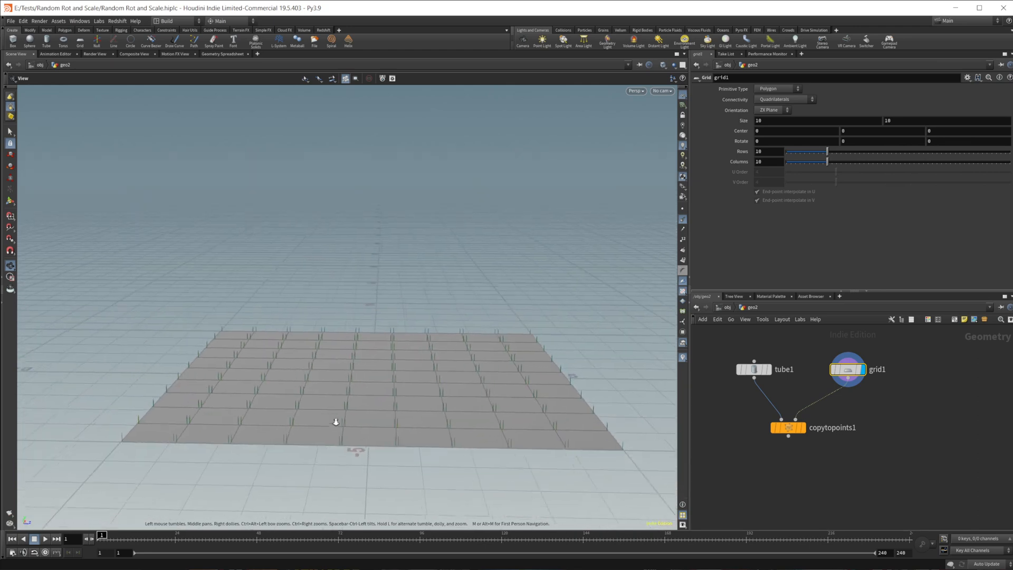
pyautogui.click(786, 427)
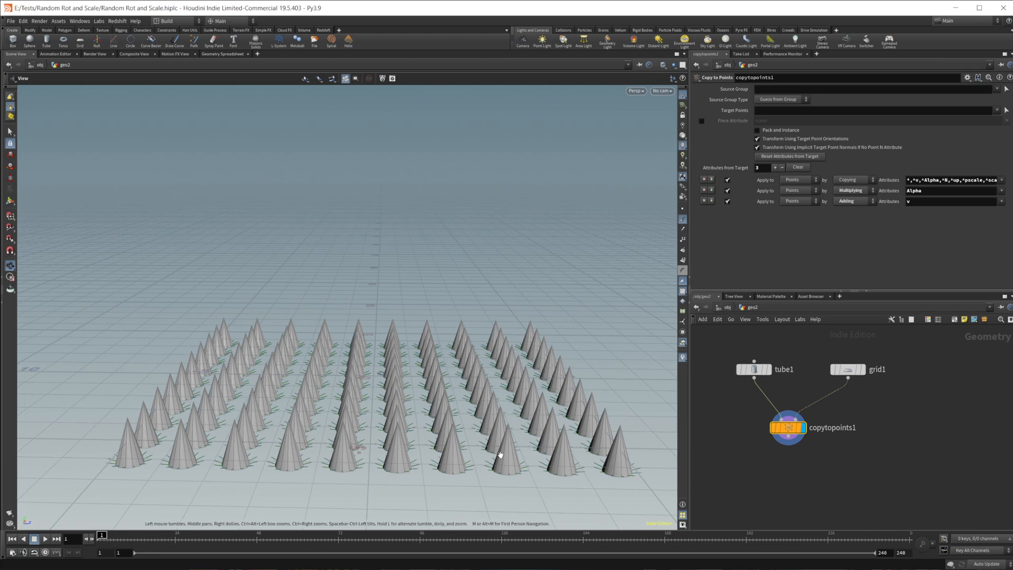
pyautogui.moveTo(686, 224)
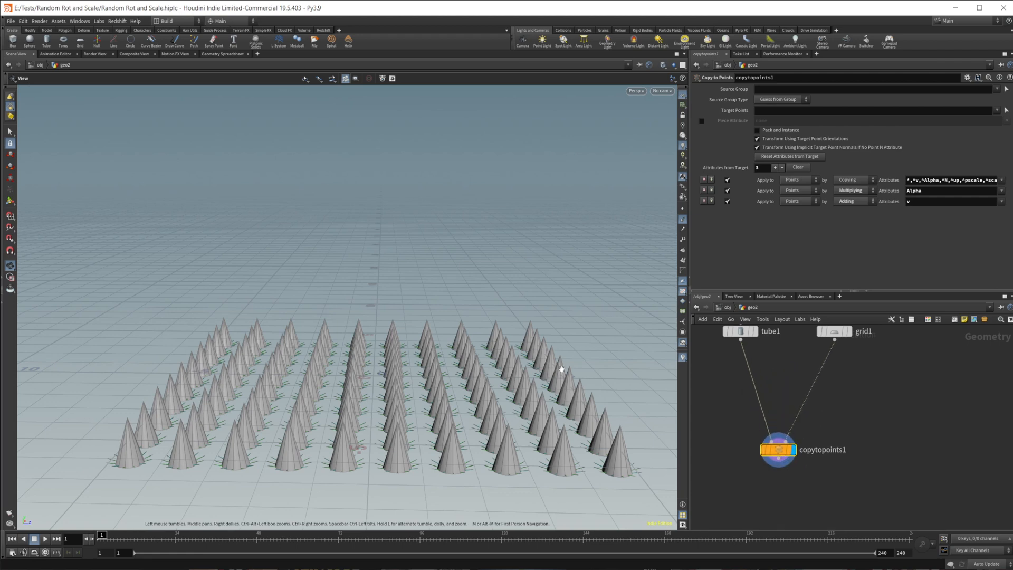
pyautogui.moveTo(829, 405)
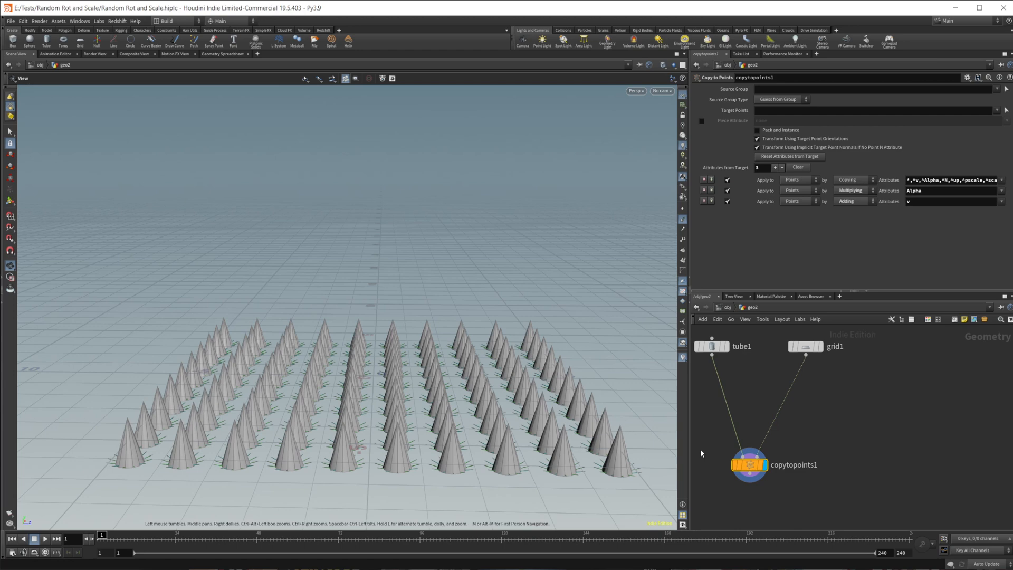
pyautogui.moveTo(776, 422)
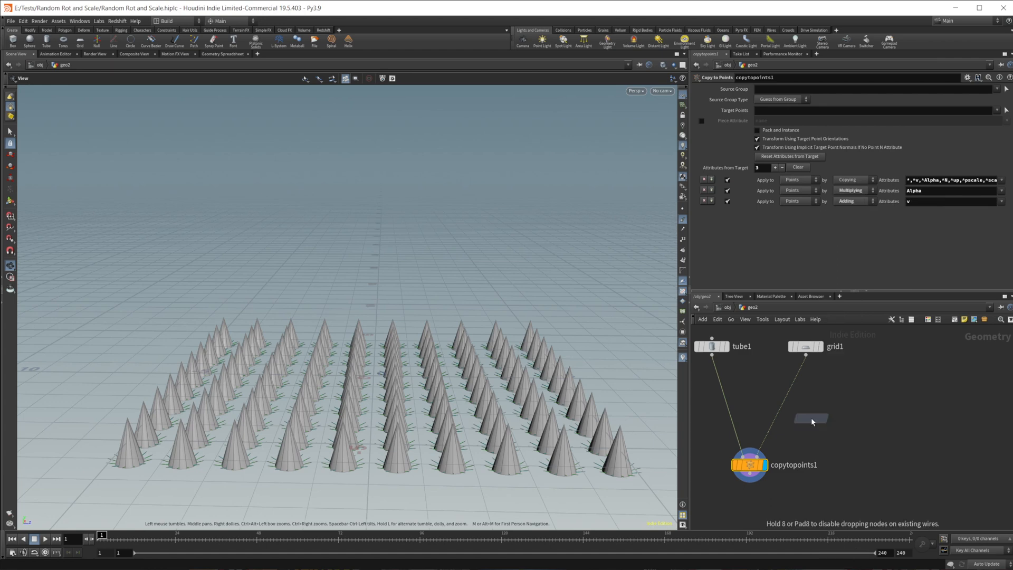
# Step: Randomize N on the grid with Min Value -1 so the cones scatter in direction
pyautogui.click(812, 419)
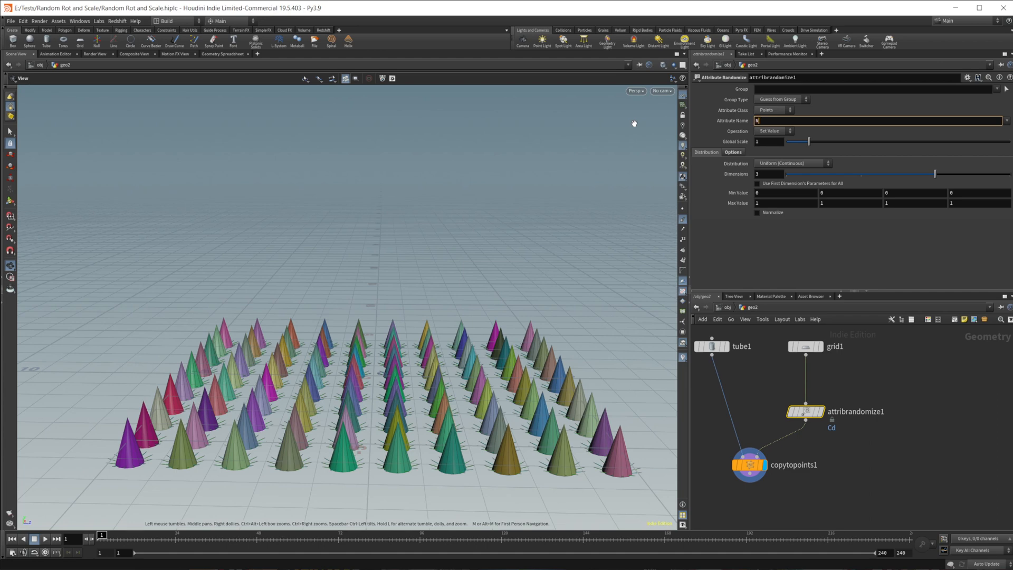
pyautogui.write('N')
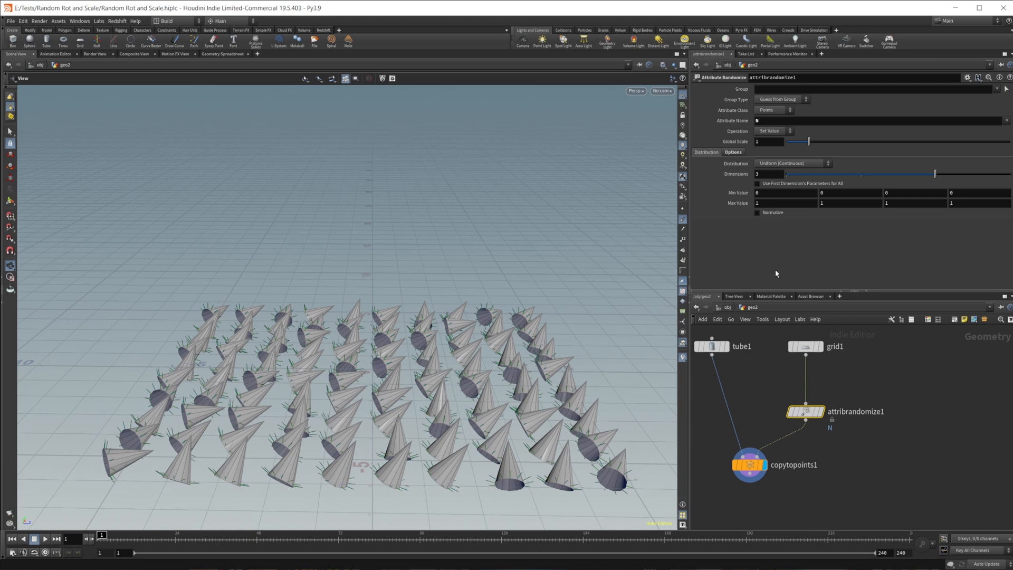
pyautogui.click(784, 192)
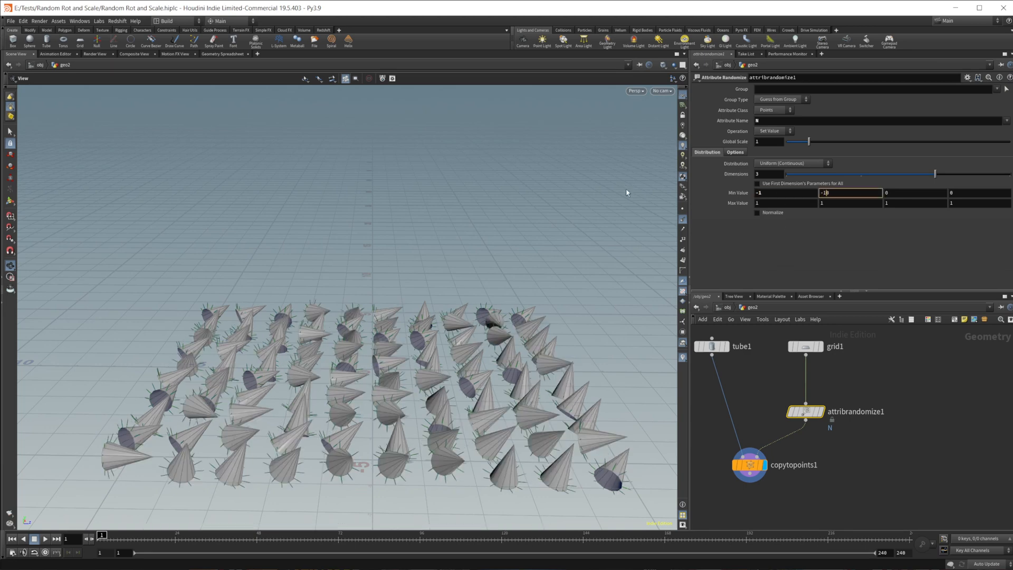
pyautogui.write('-1')
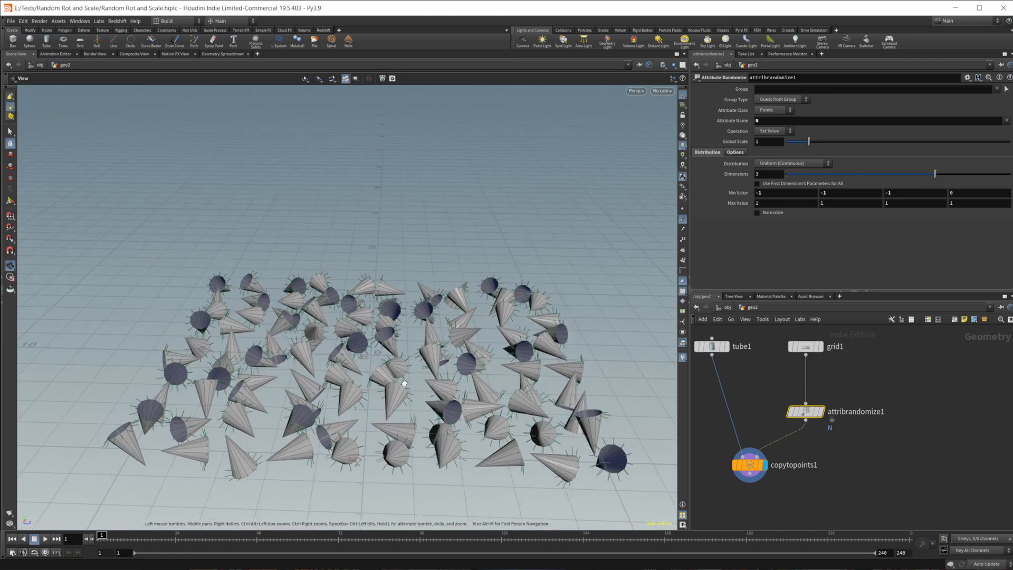
pyautogui.moveTo(755, 310)
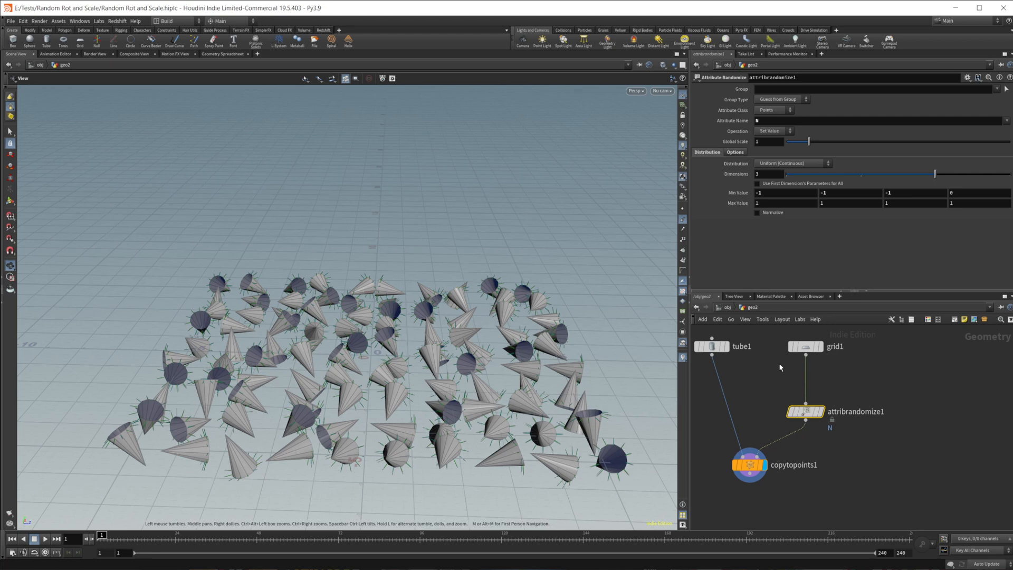
pyautogui.moveTo(805, 411)
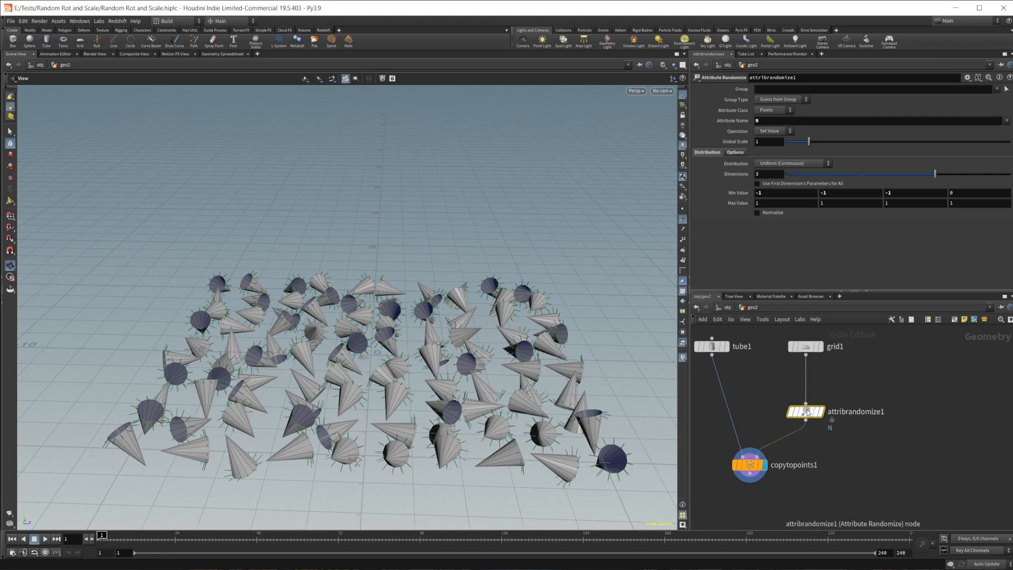
pyautogui.click(804, 411)
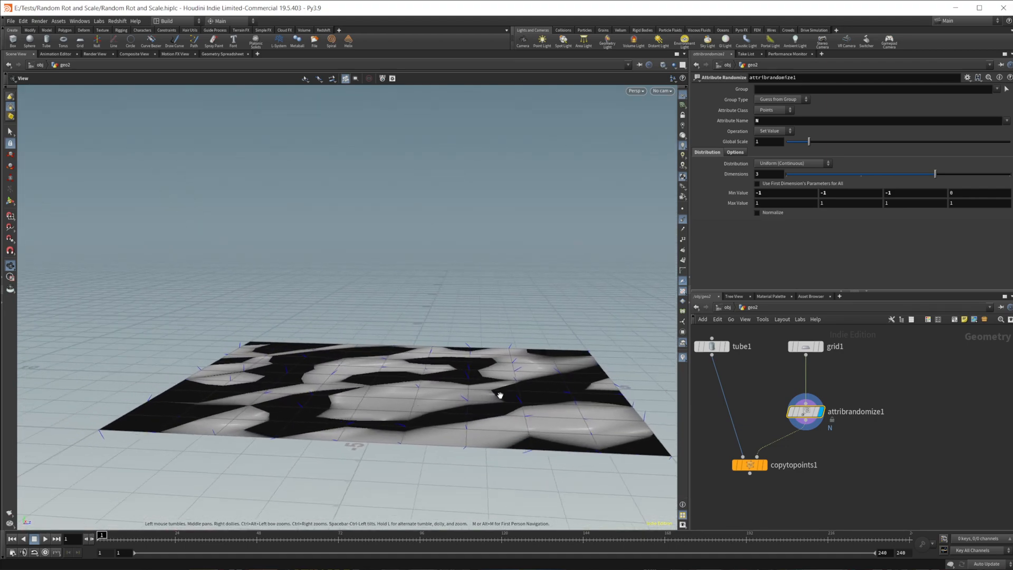
pyautogui.click(750, 464)
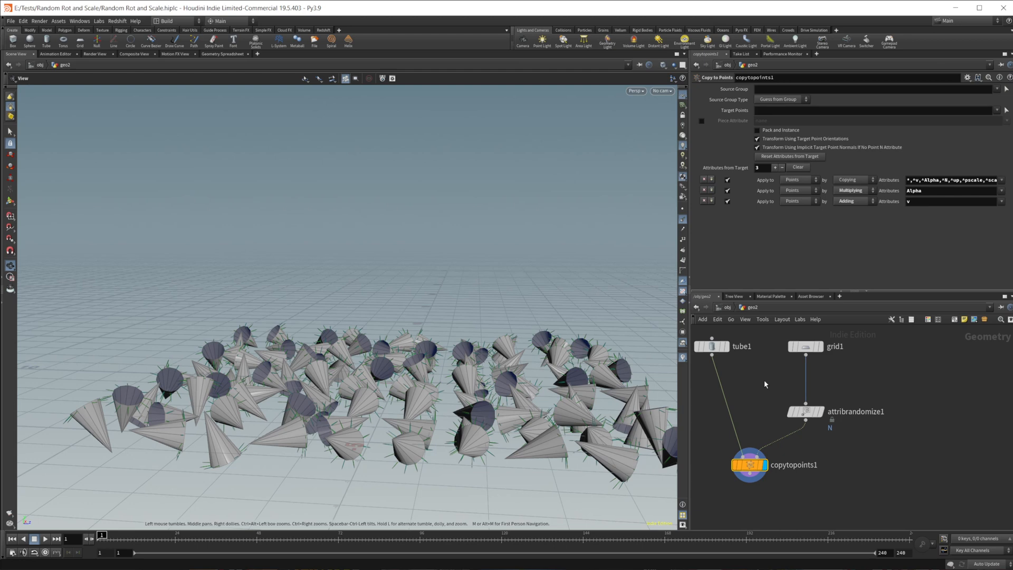
pyautogui.moveTo(766, 383)
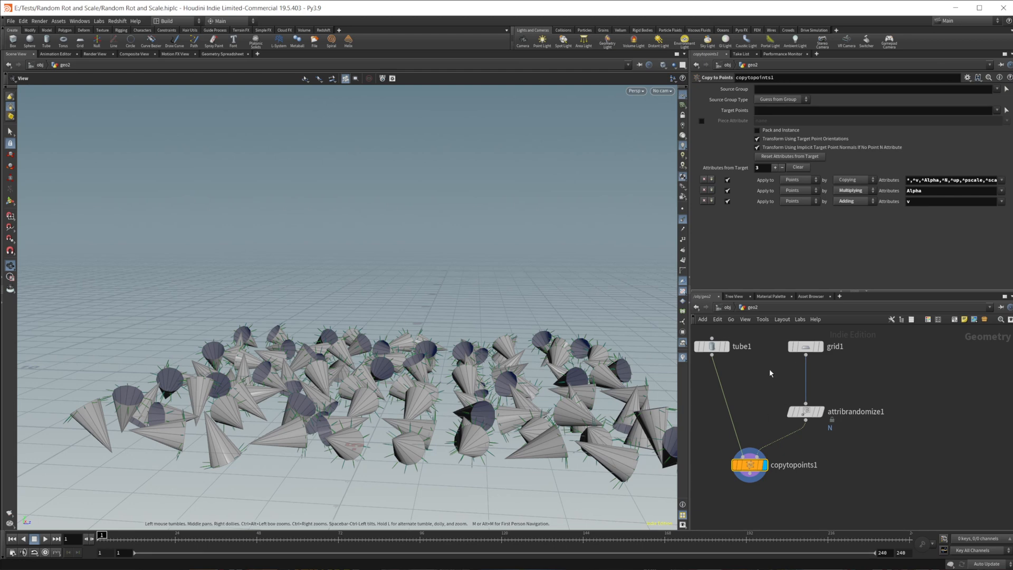
pyautogui.moveTo(845, 420)
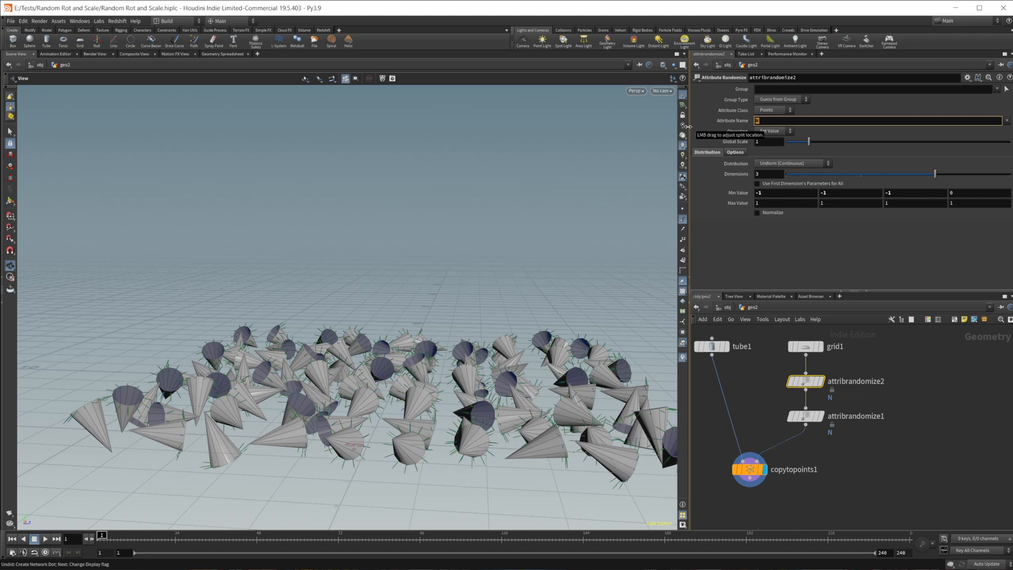
# Step: Add a second Attribute Randomize giving pscale a 1D range from 0.3 to 1
pyautogui.write('pscale')
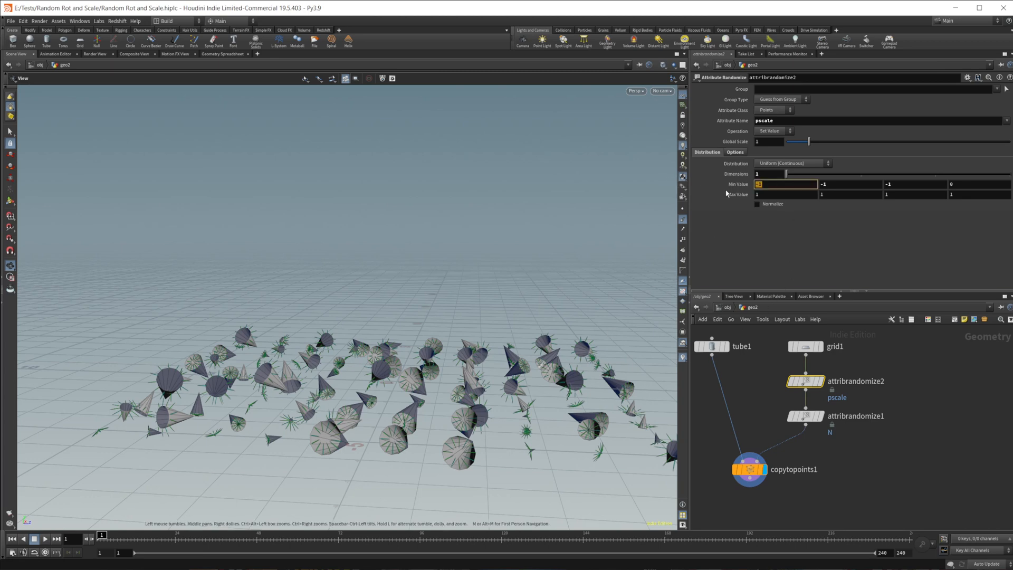
pyautogui.write('0')
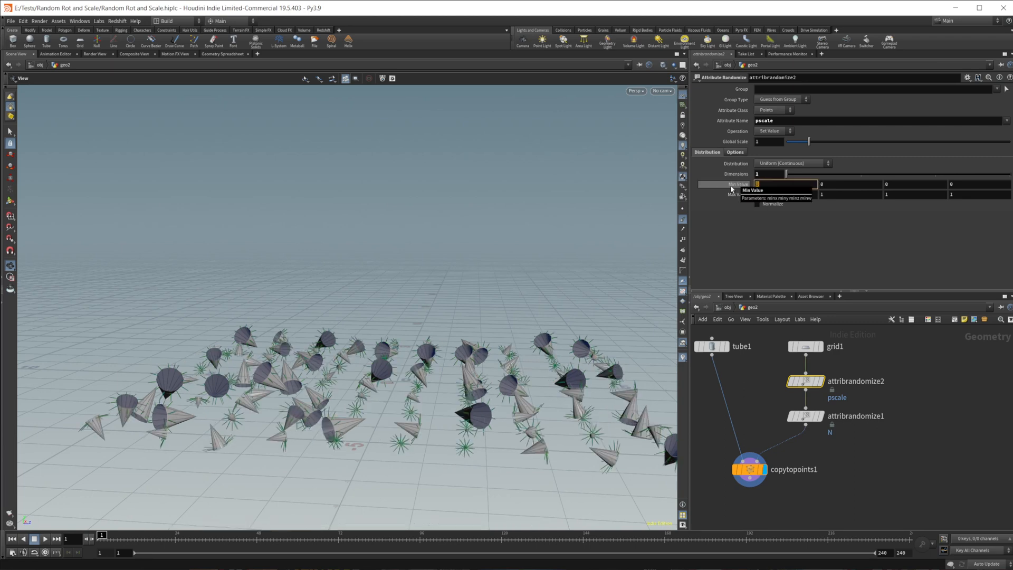
pyautogui.write('.3')
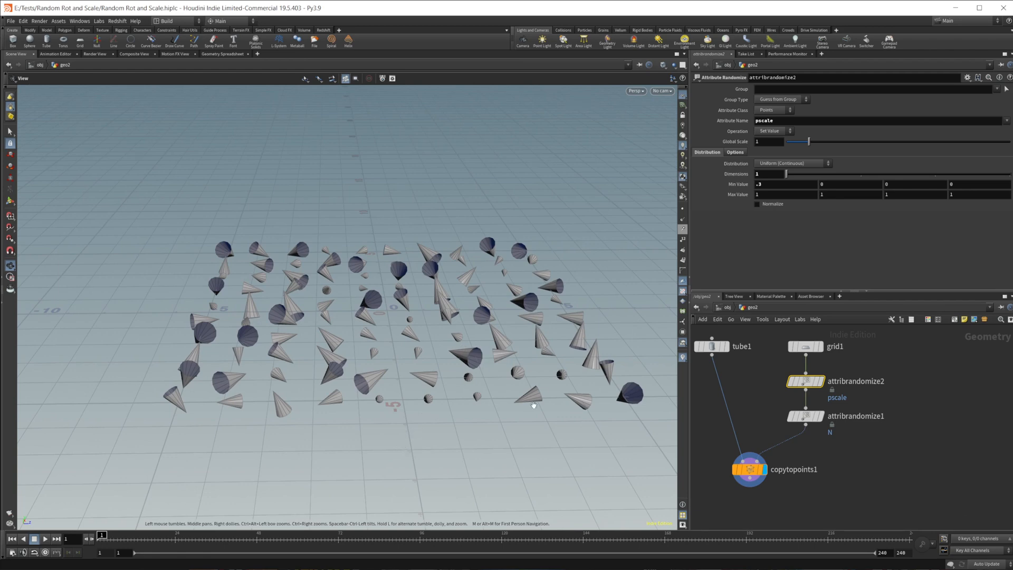
pyautogui.moveTo(762, 477)
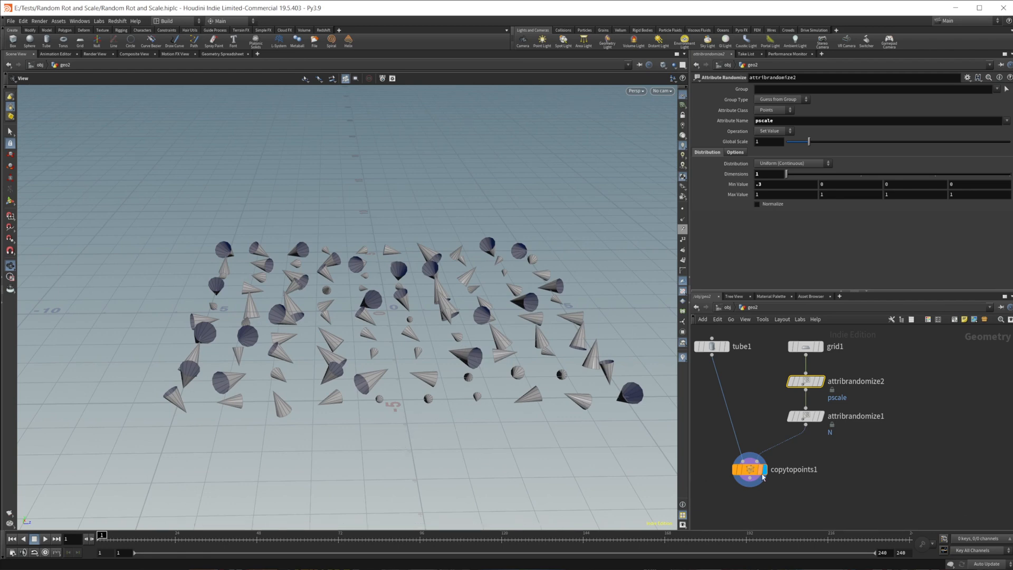
pyautogui.click(734, 152)
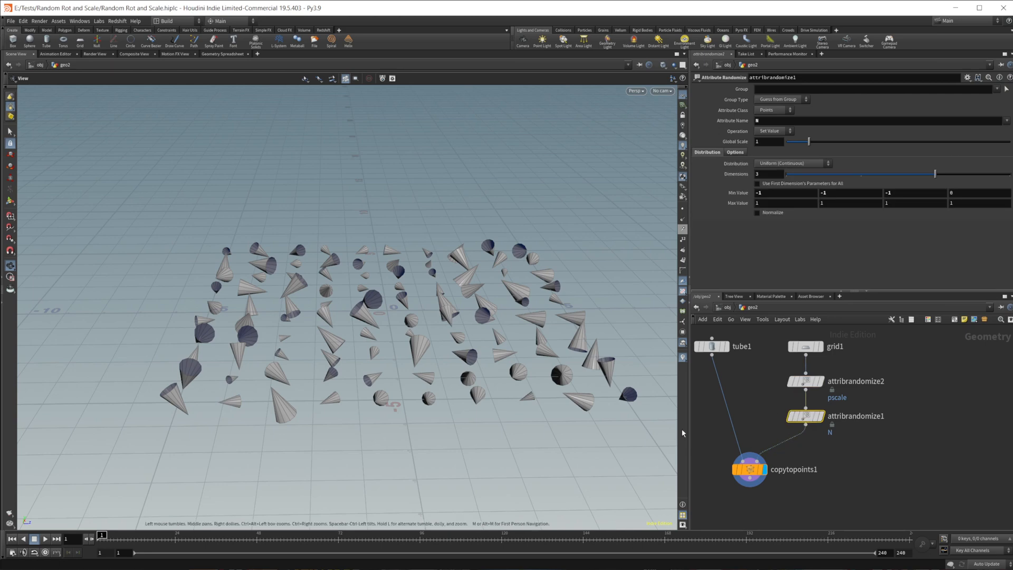
pyautogui.moveTo(775, 438)
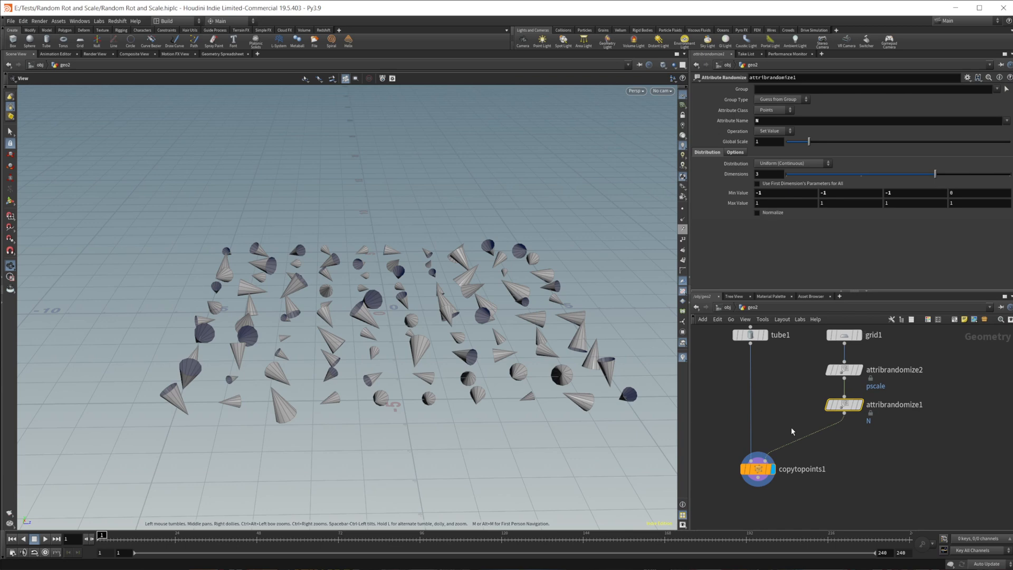
# Step: Switch attribrandomize1 from N to orient with 4 dimensions
pyautogui.click(844, 413)
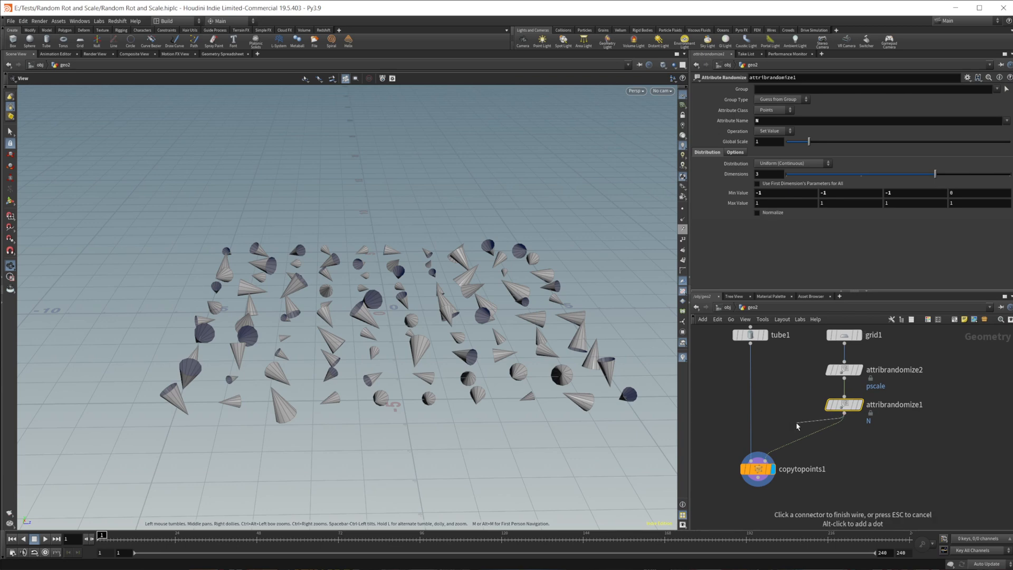
pyautogui.click(757, 120)
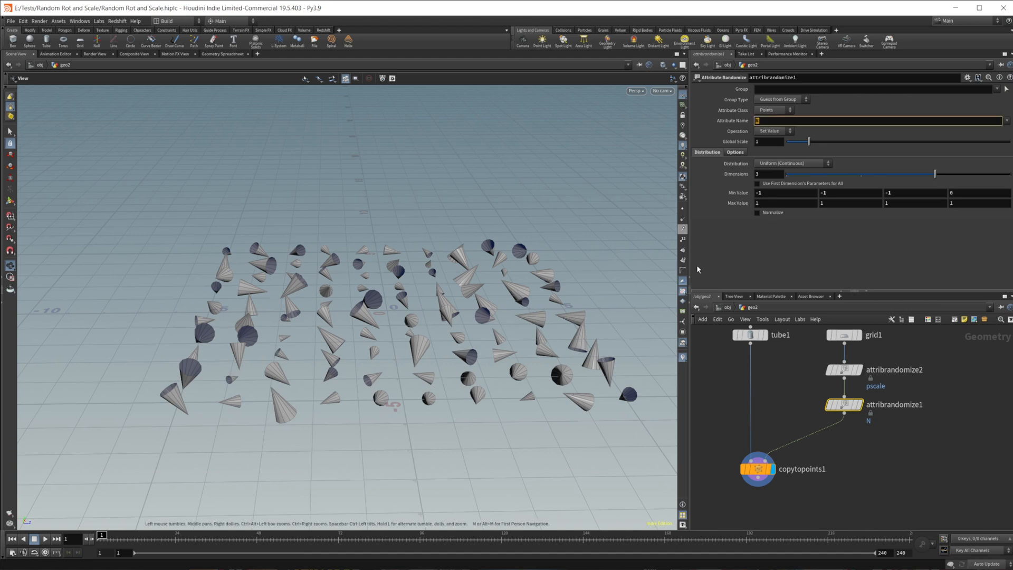
pyautogui.write('orient')
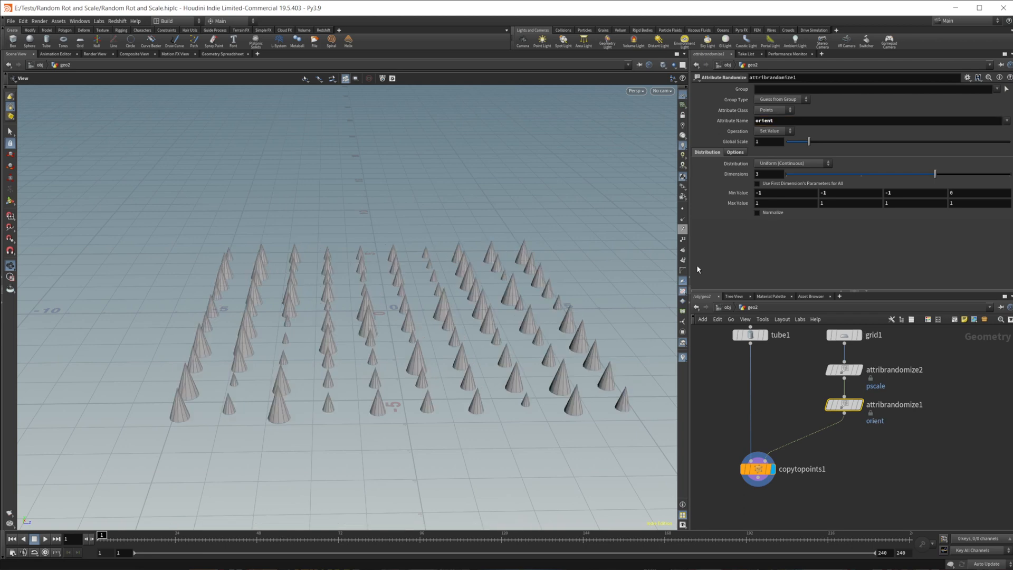
pyautogui.moveTo(896, 358)
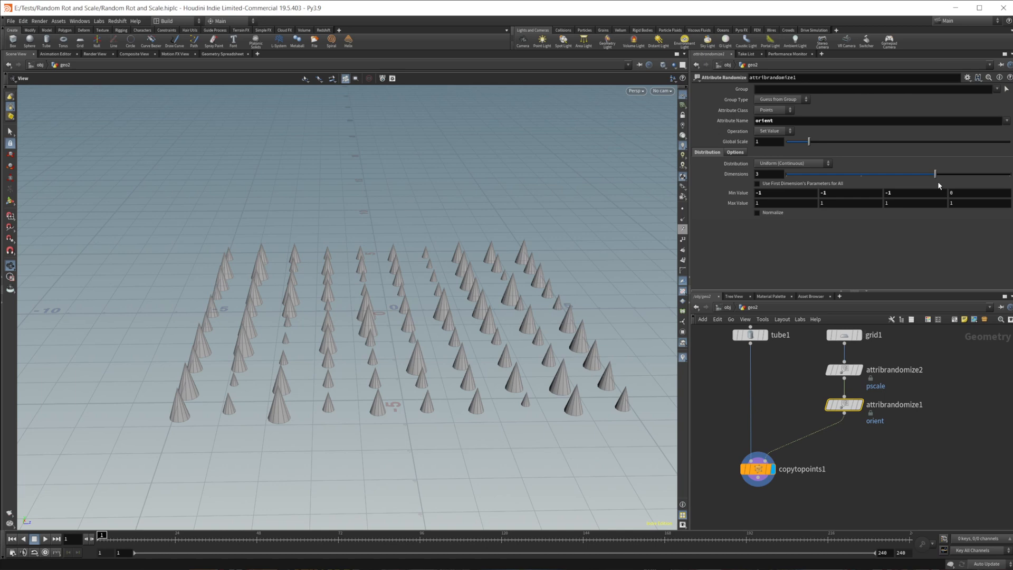
pyautogui.moveTo(913, 171)
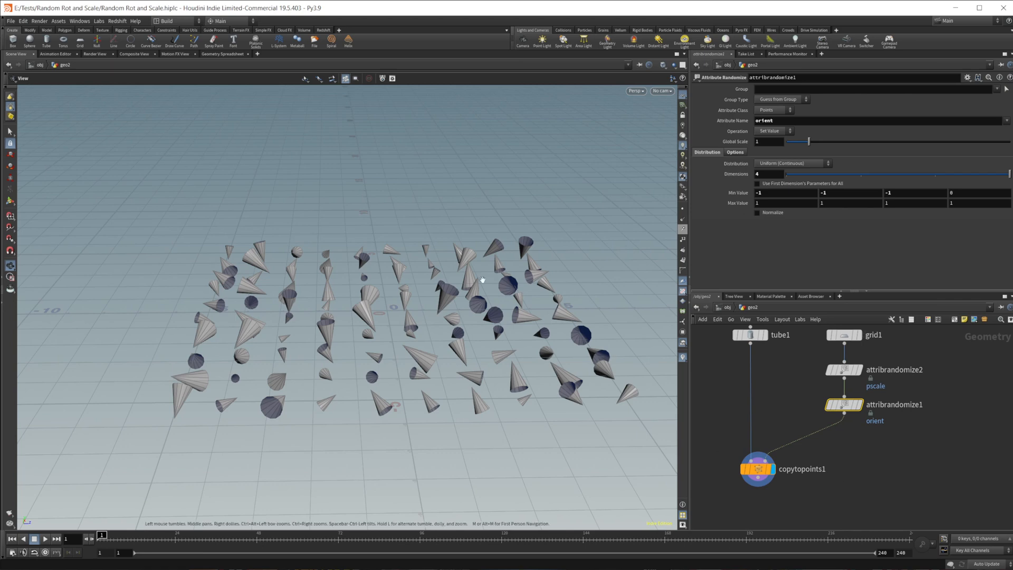
pyautogui.moveTo(734, 301)
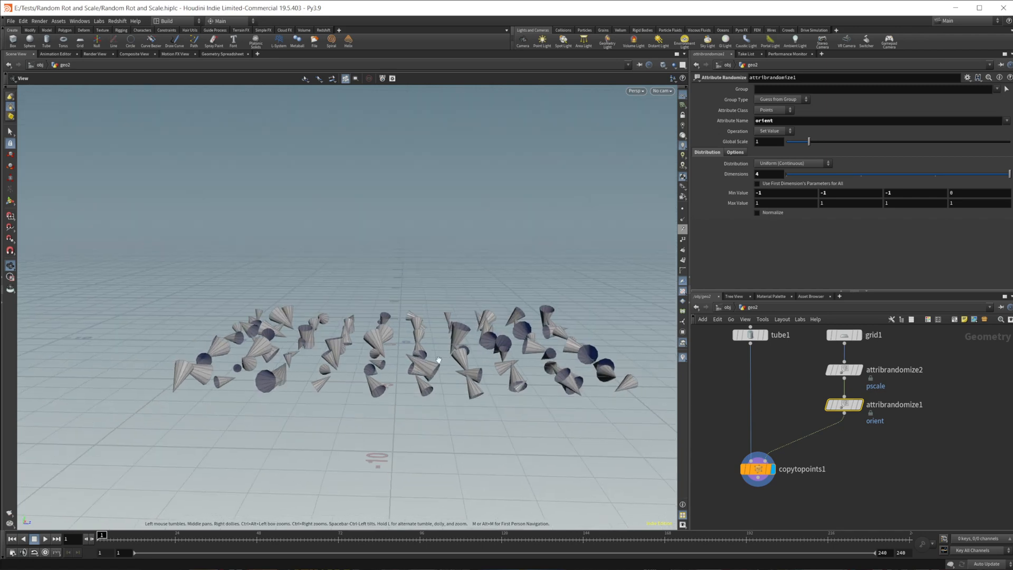
pyautogui.click(790, 162)
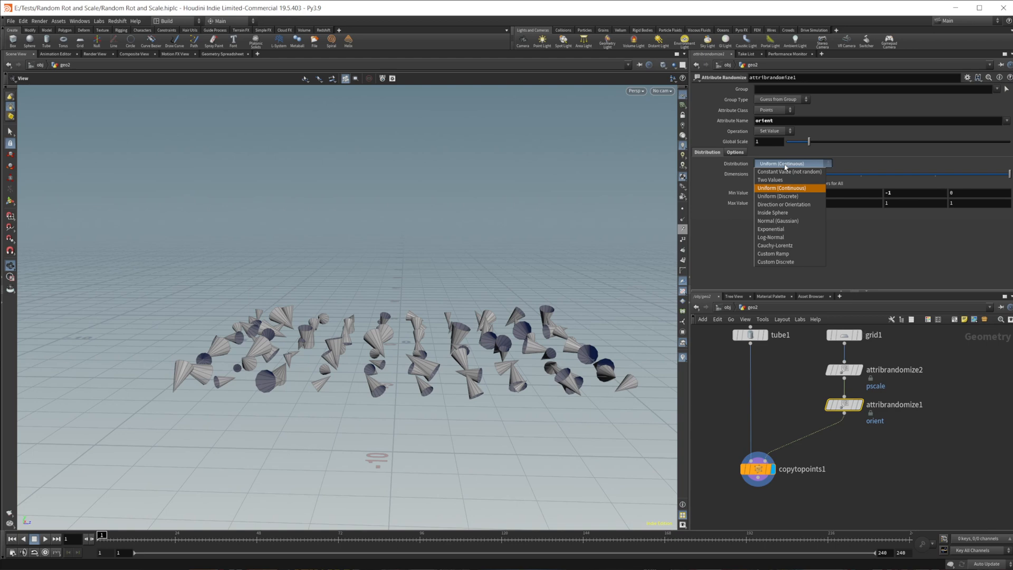
pyautogui.moveTo(796, 212)
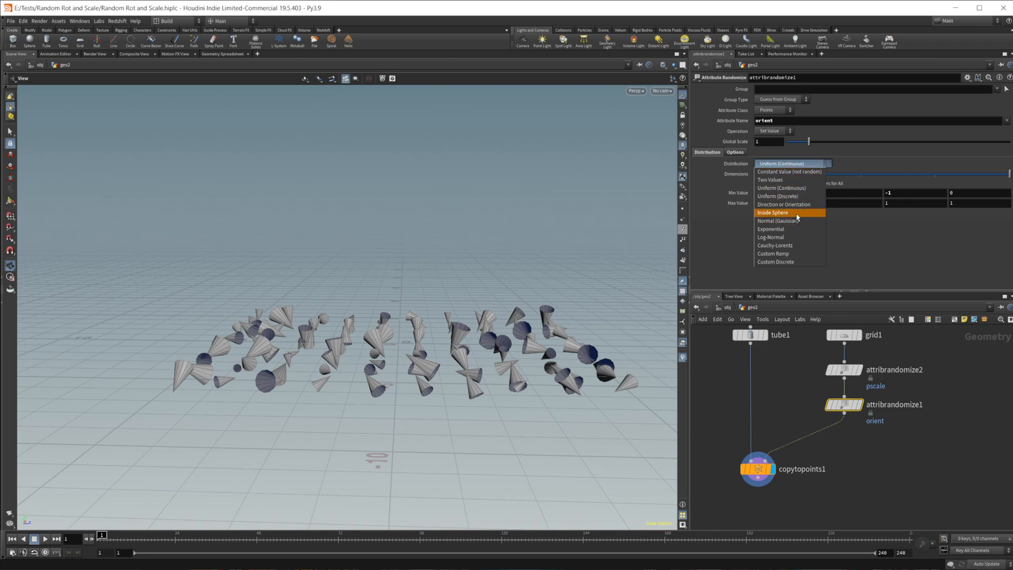
# Step: Try Inside Sphere and Direction or Orientation distributions, Cone Angle 180 then off
pyautogui.click(772, 212)
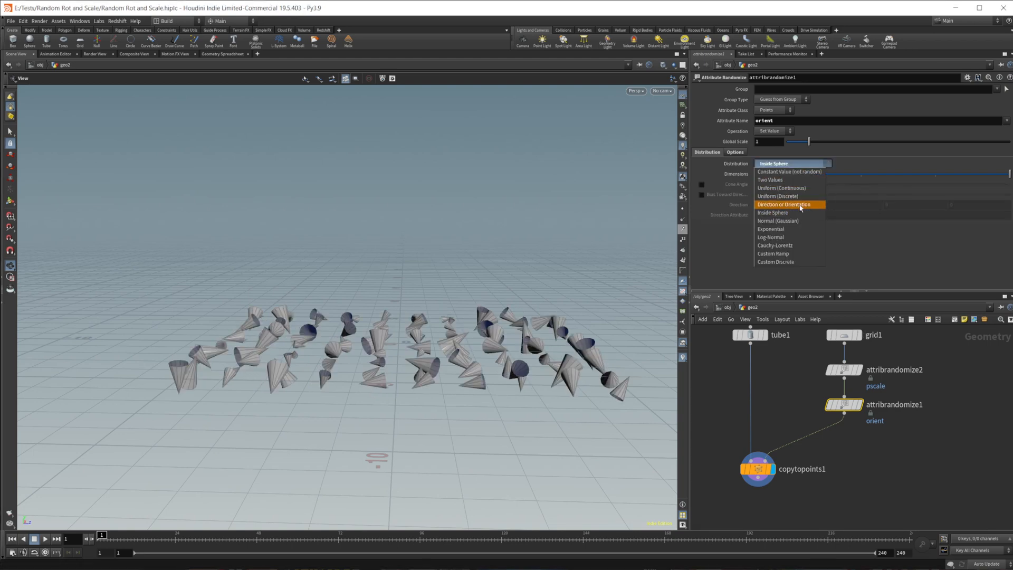
pyautogui.click(785, 204)
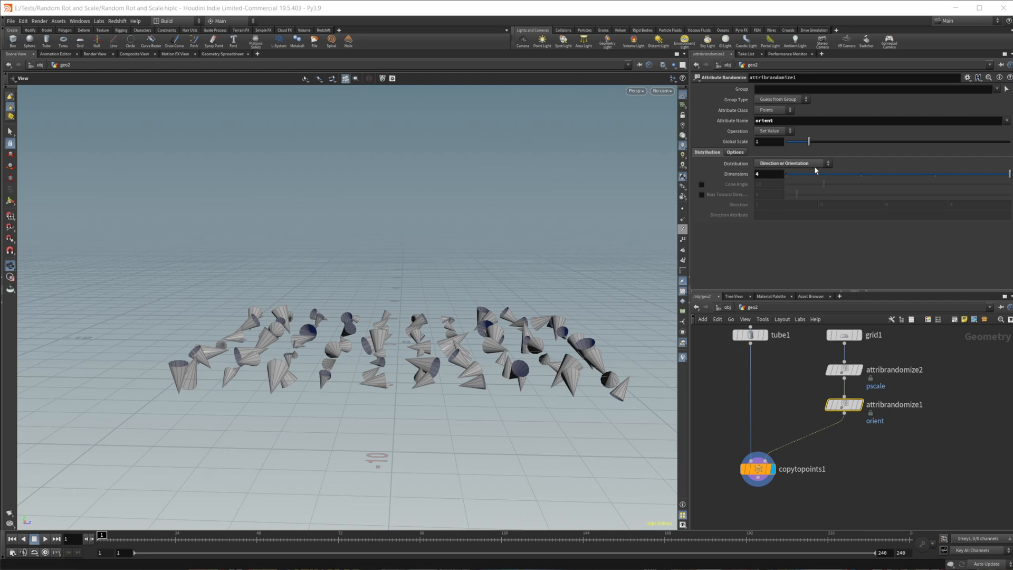
pyautogui.click(788, 163)
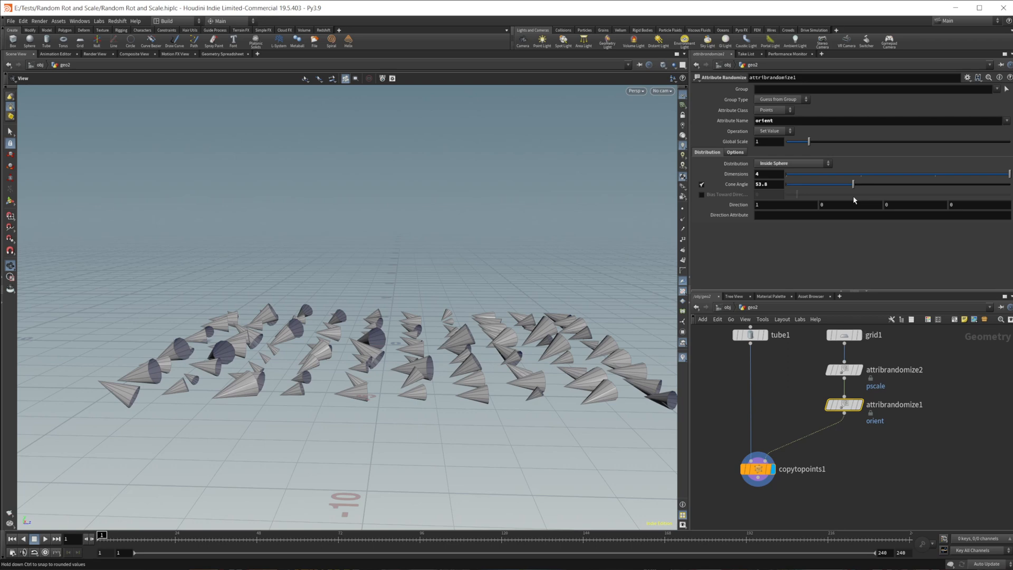
pyautogui.click(734, 151)
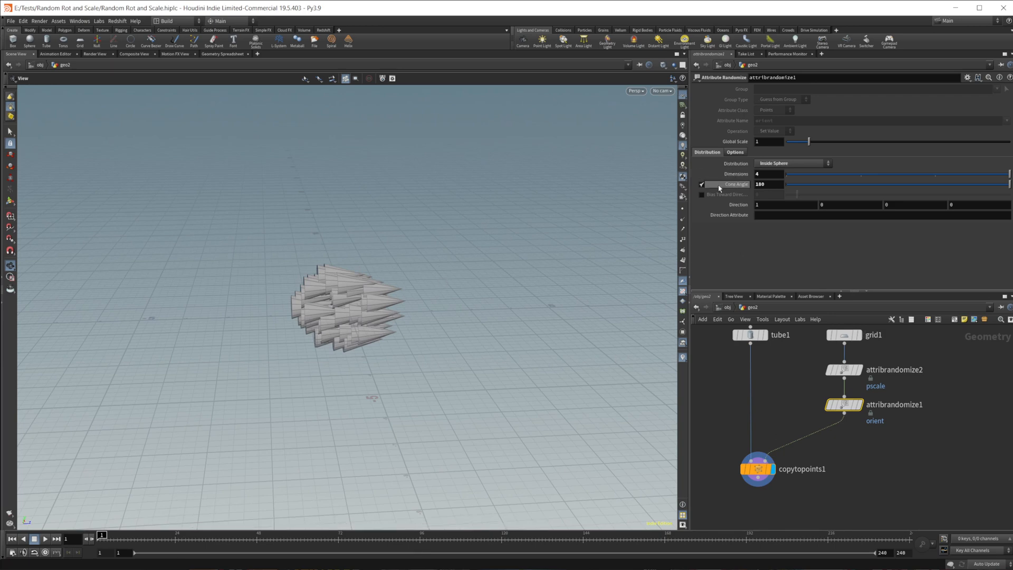
pyautogui.click(734, 152)
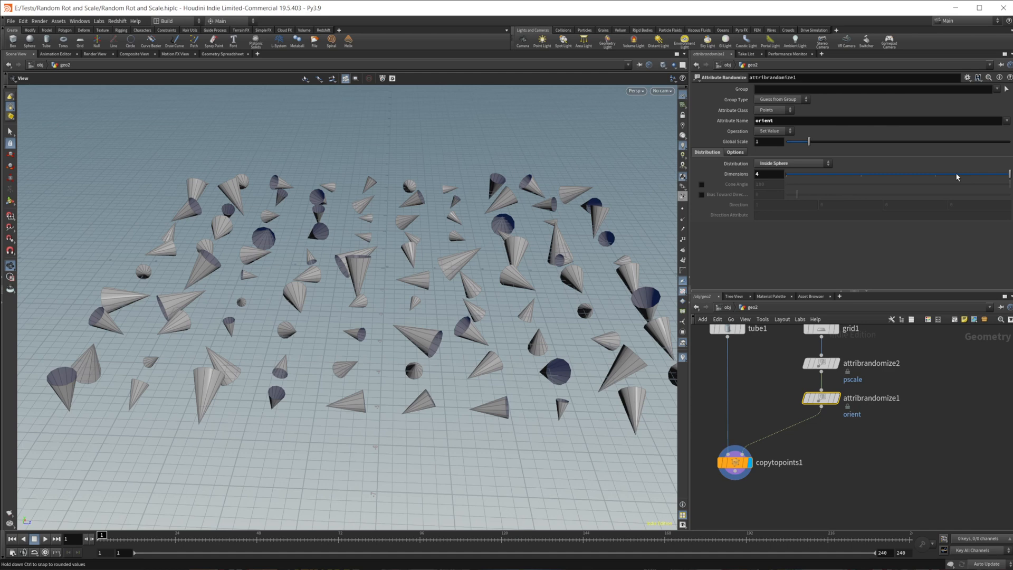
pyautogui.click(790, 163)
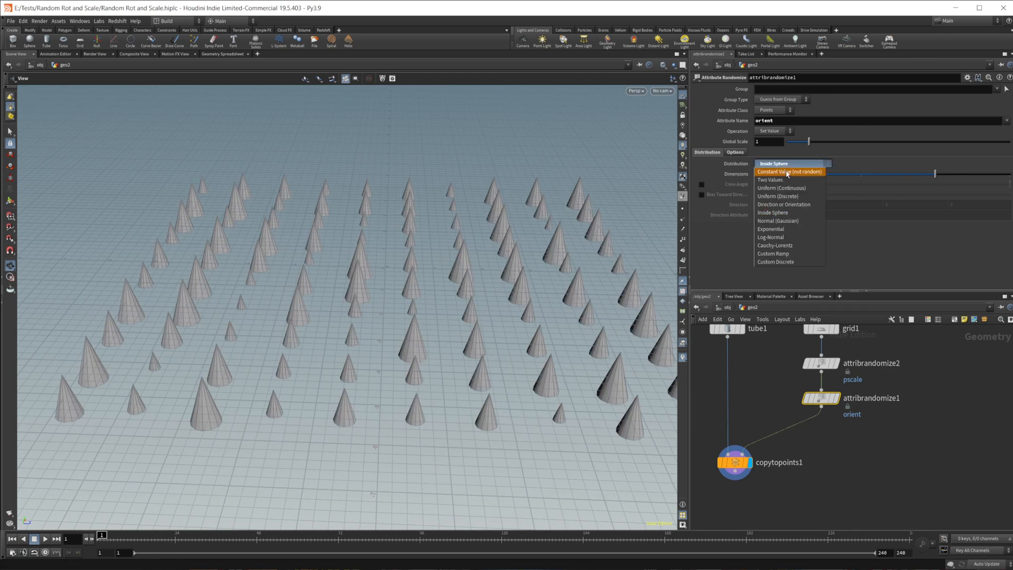
# Step: Randomize a rotation attribute uniformly 0–360 and start a point-node search
pyautogui.click(782, 188)
pyautogui.write('rotatio')
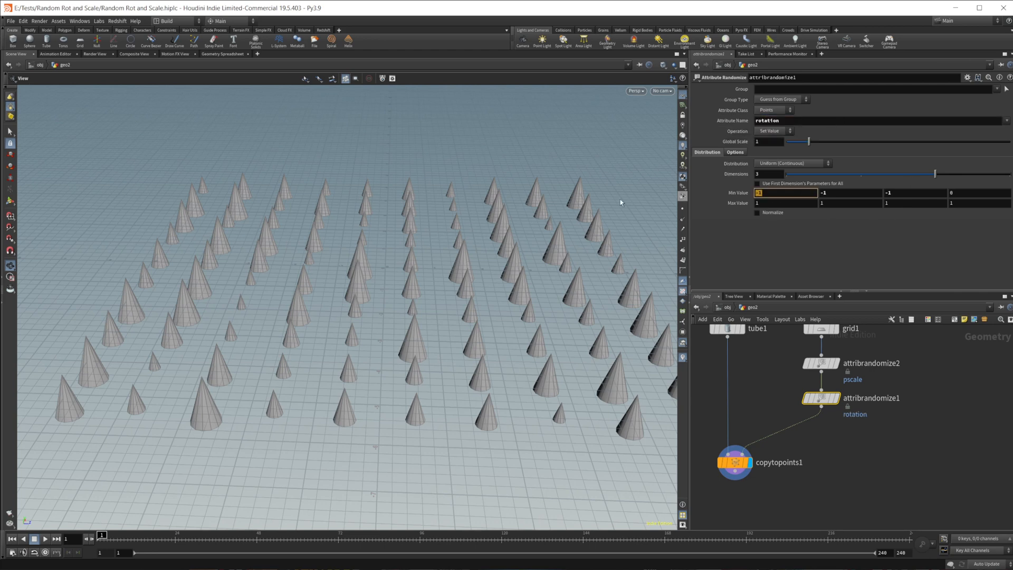
pyautogui.moveTo(666, 195)
pyautogui.write('0')
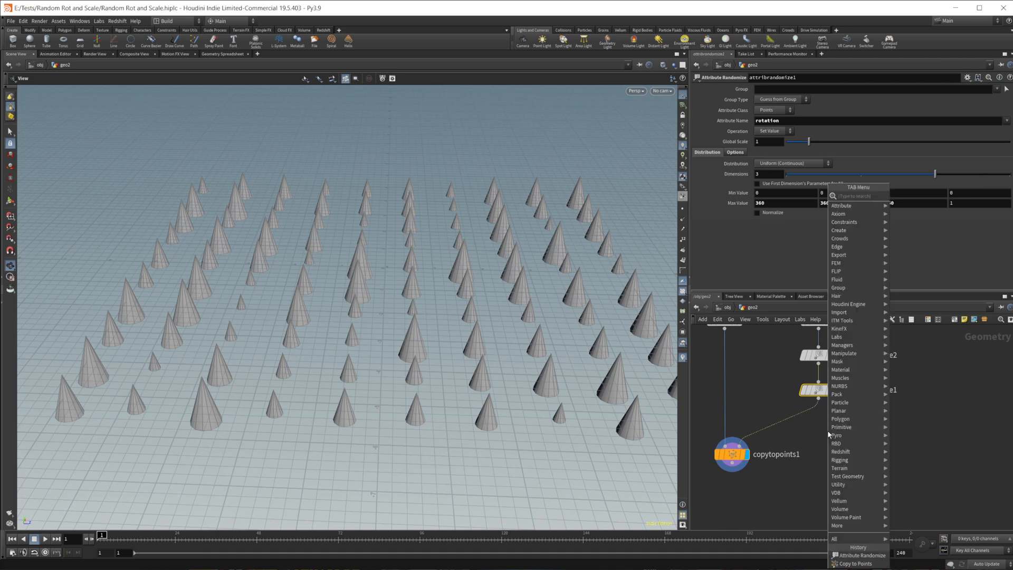
pyautogui.write('point')
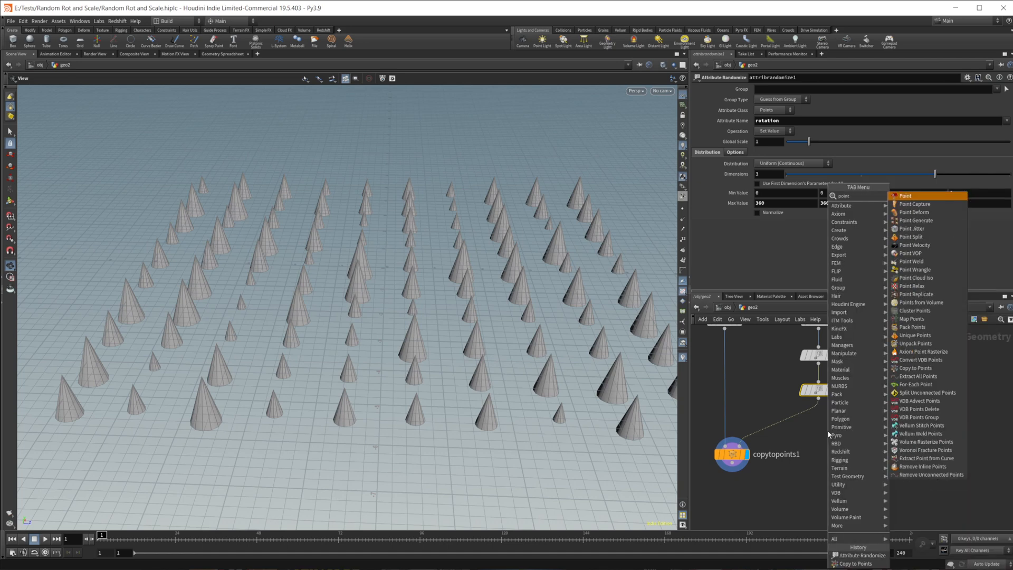
# Step: Insert a Point VOP after the rotation randomizer and dive inside it
pyautogui.click(911, 252)
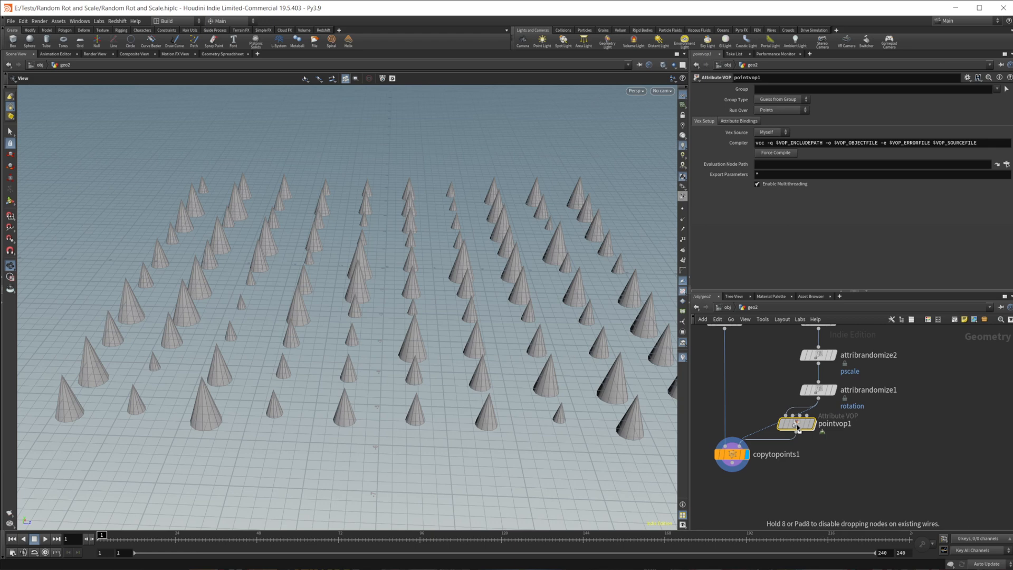
pyautogui.doubleClick(796, 422)
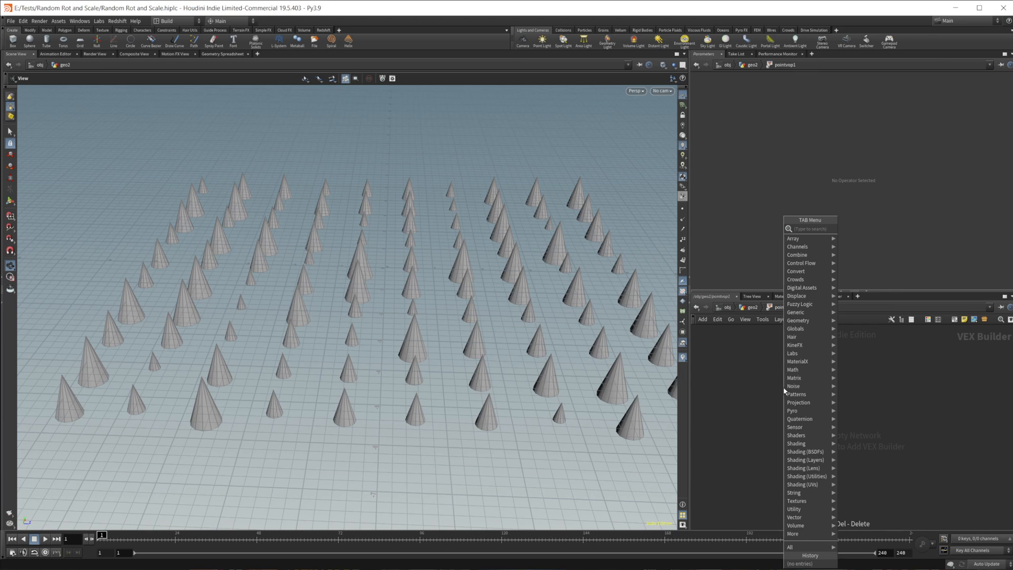
pyautogui.write('bind')
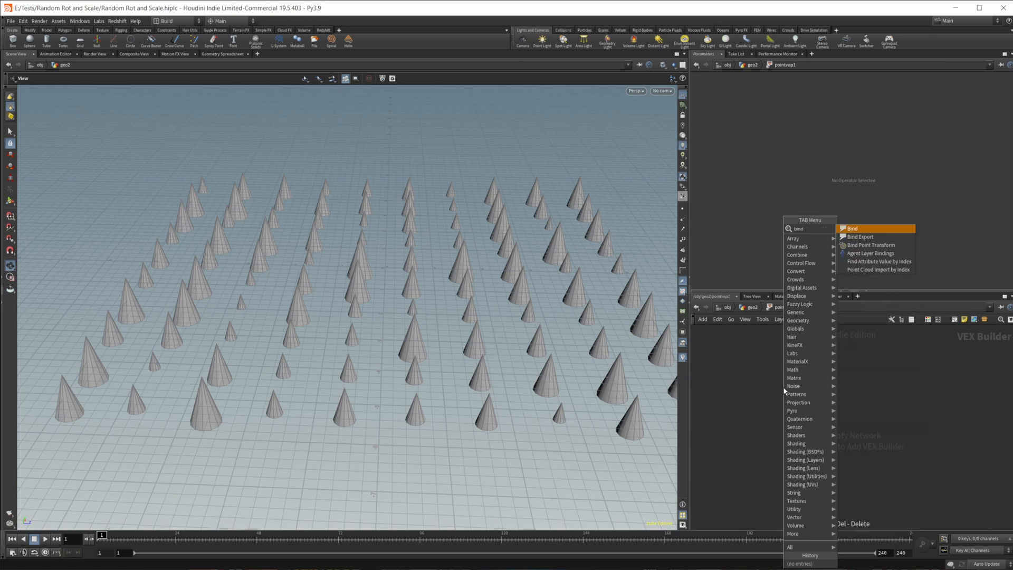
# Step: Add a Bind node reading rotation as a vector
pyautogui.click(850, 228)
pyautogui.write('rotation')
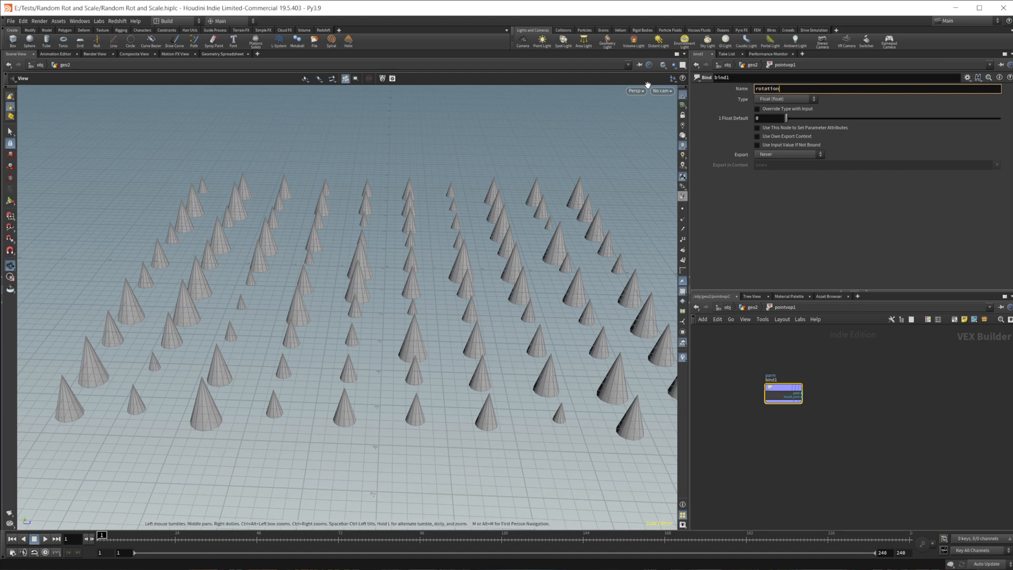
pyautogui.click(785, 99)
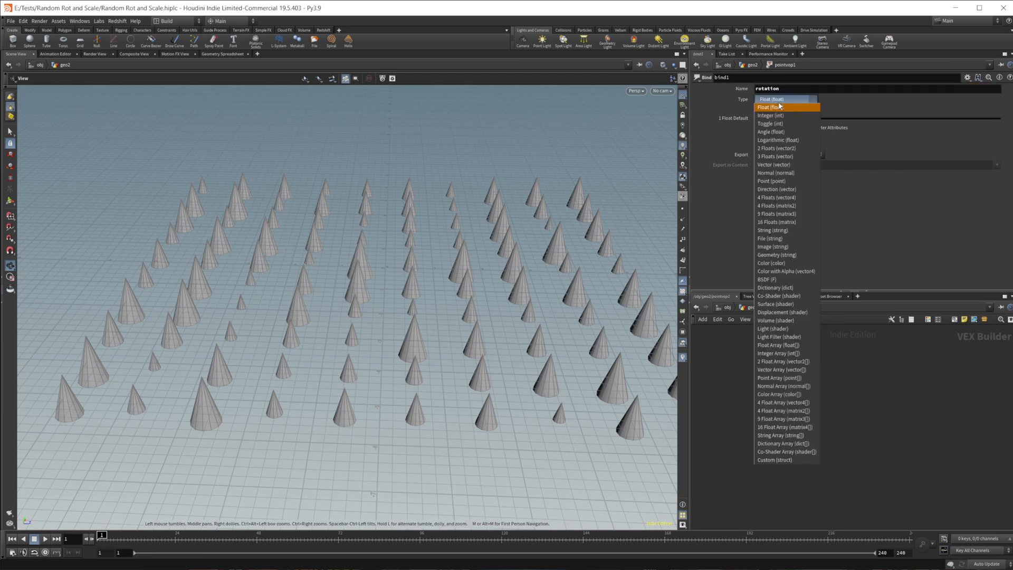
pyautogui.moveTo(798, 172)
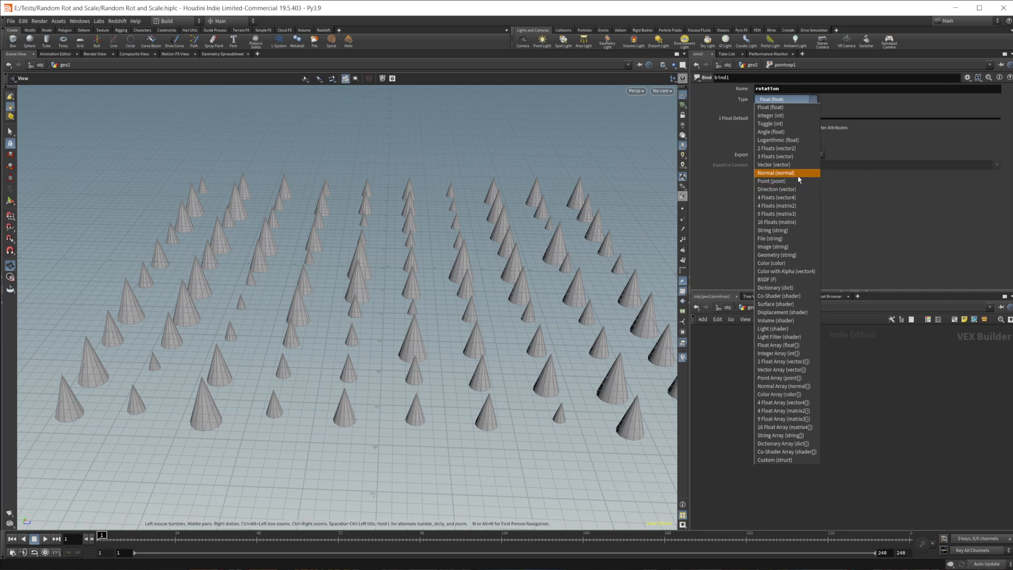
pyautogui.moveTo(797, 175)
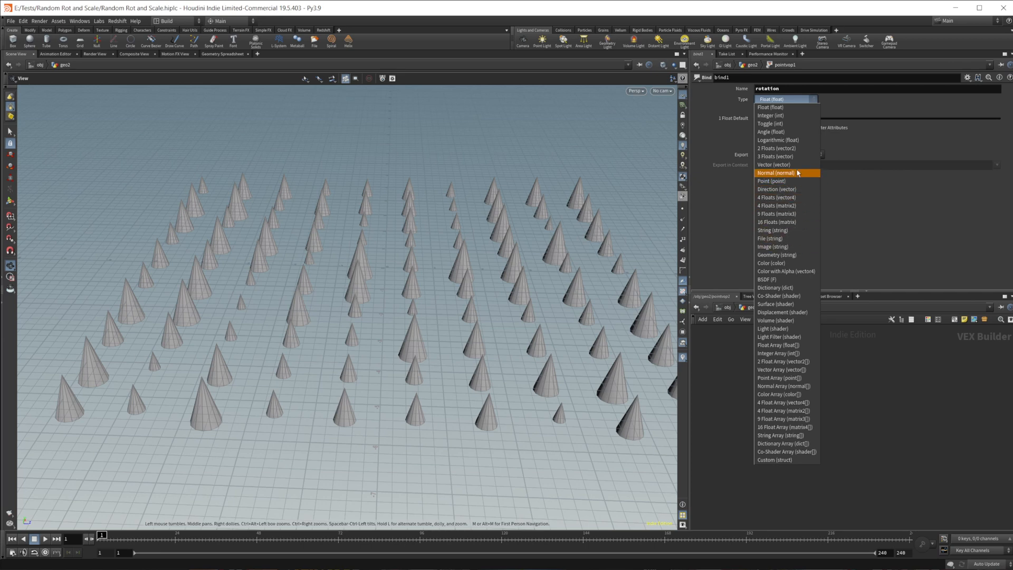
pyautogui.click(773, 164)
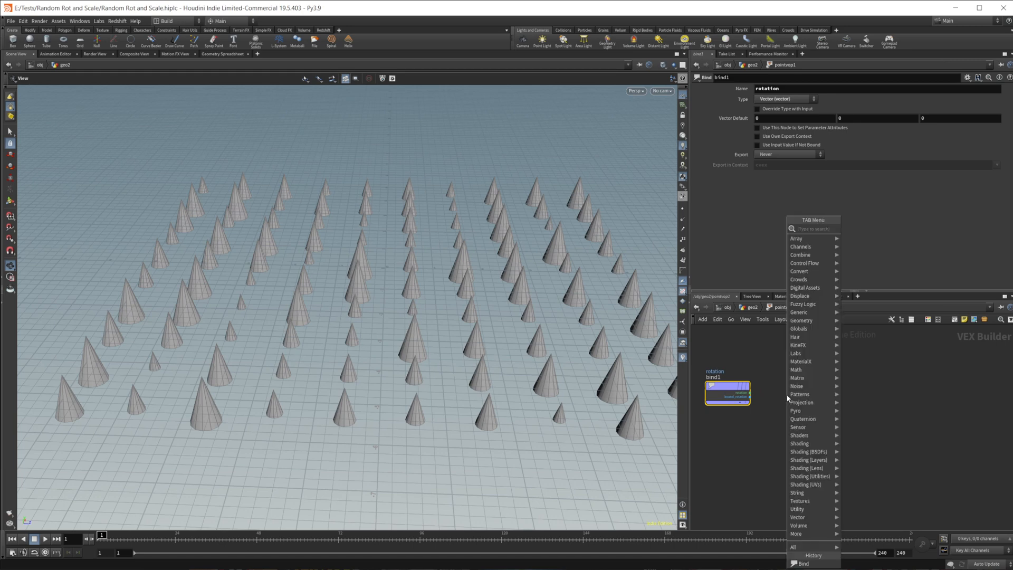
# Step: Add Degrees to Radians feeding a Vector to Quaternion node after the bind
pyautogui.write('deg')
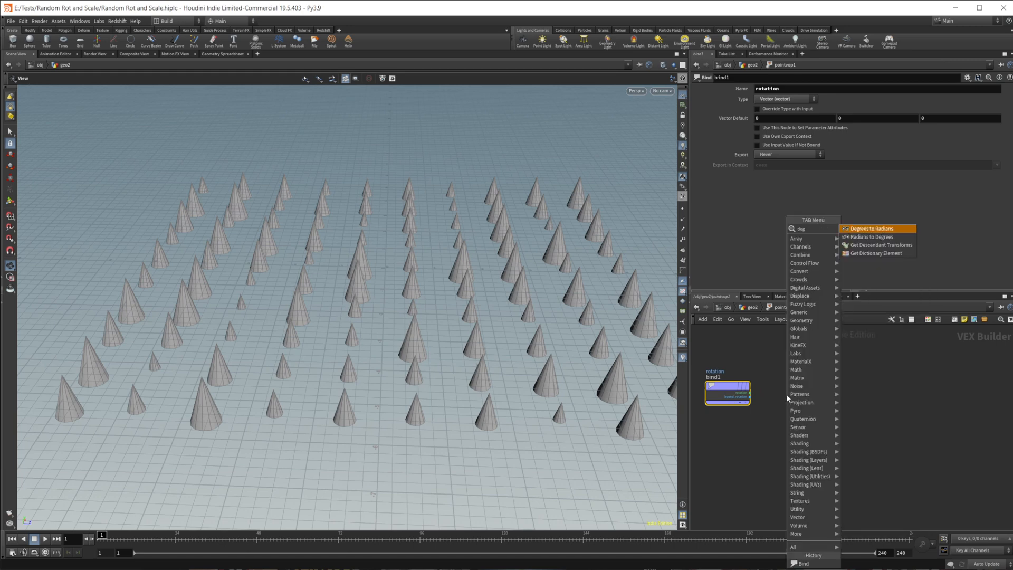
pyautogui.click(871, 228)
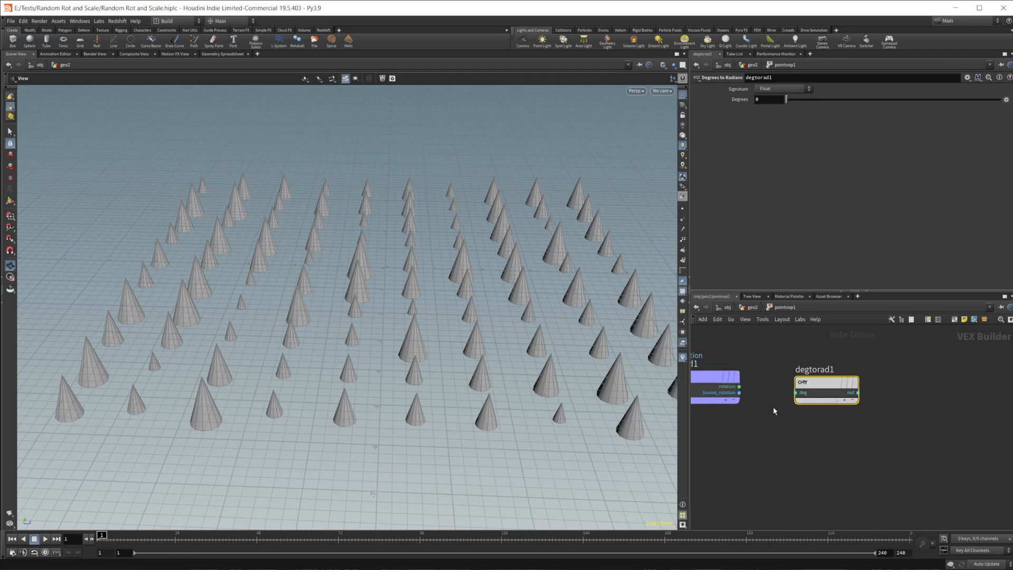
pyautogui.click(801, 89)
pyautogui.write('bin')
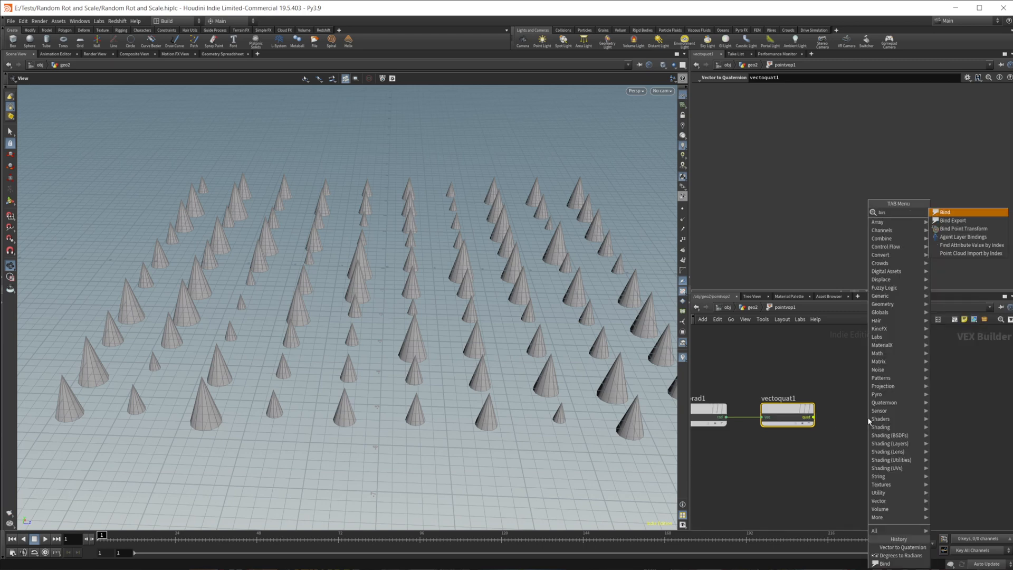
# Step: Add a Bind node named orient and set its output data type for exporting the quaternion
pyautogui.click(945, 211)
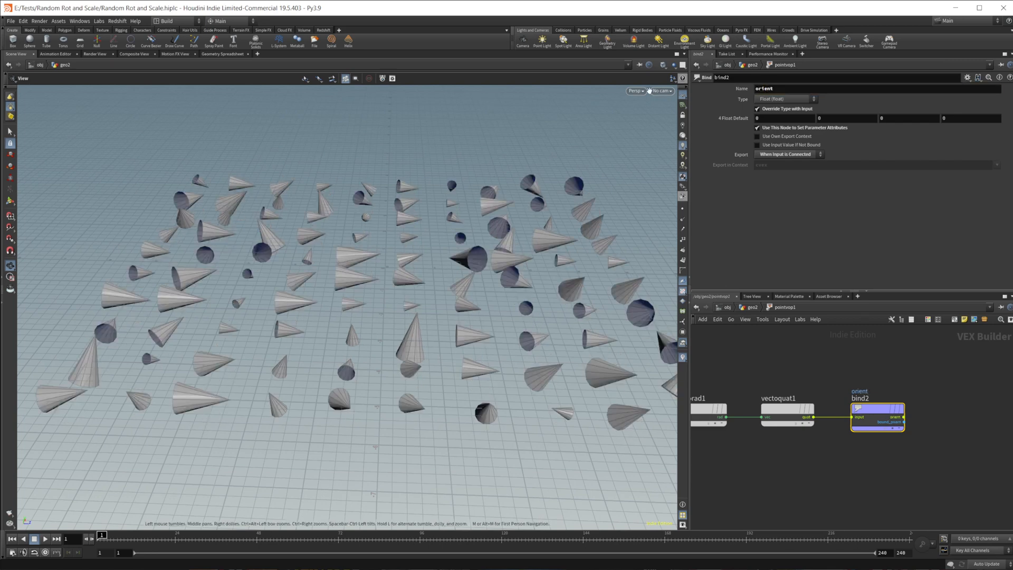
pyautogui.click(783, 100)
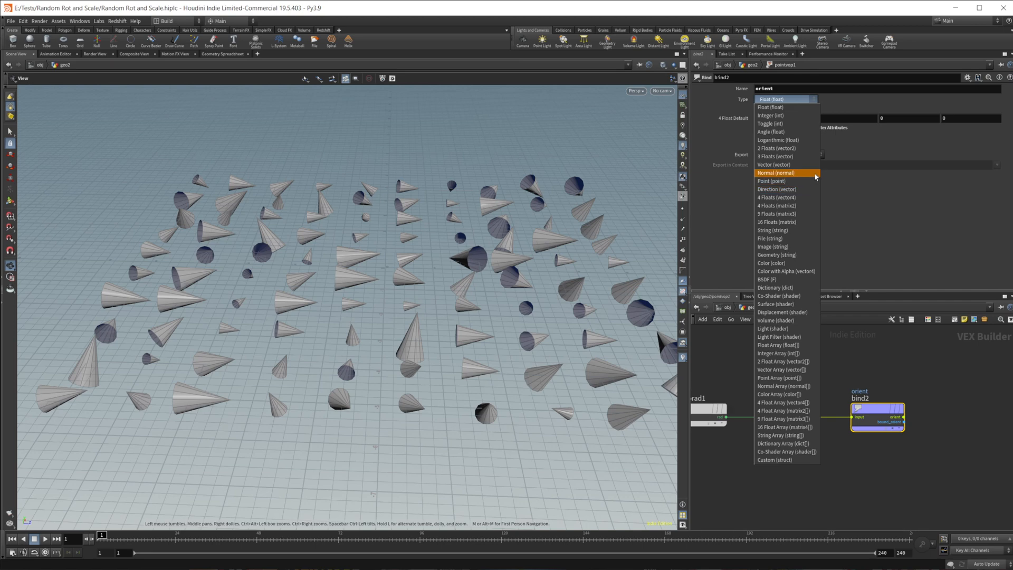
pyautogui.moveTo(772, 165)
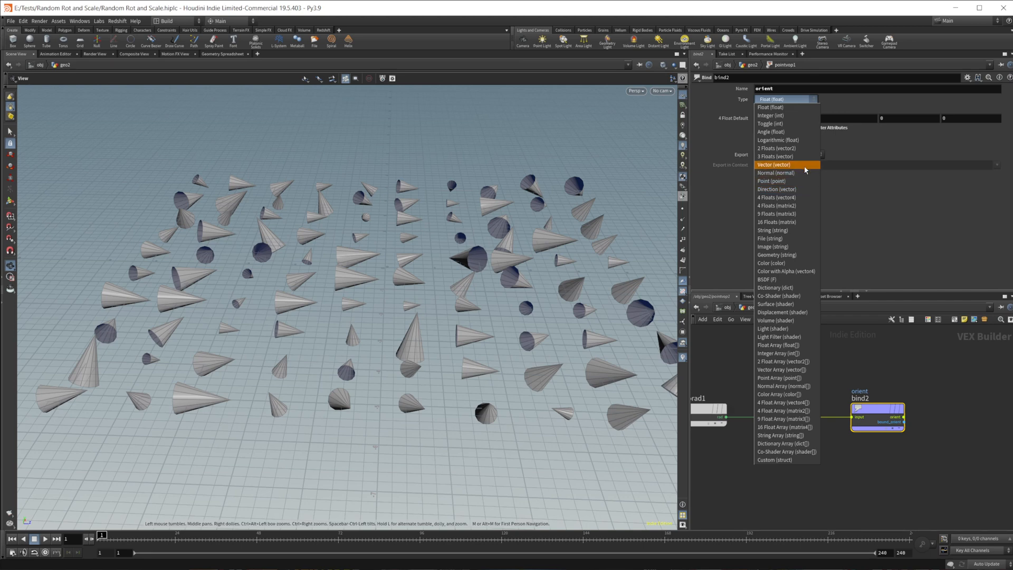
pyautogui.moveTo(793, 189)
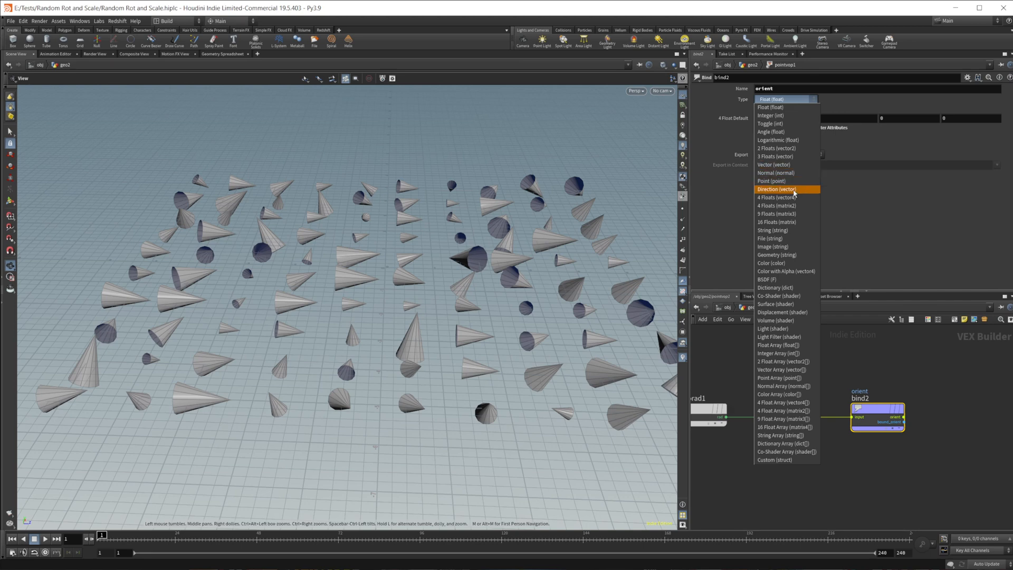
pyautogui.click(777, 197)
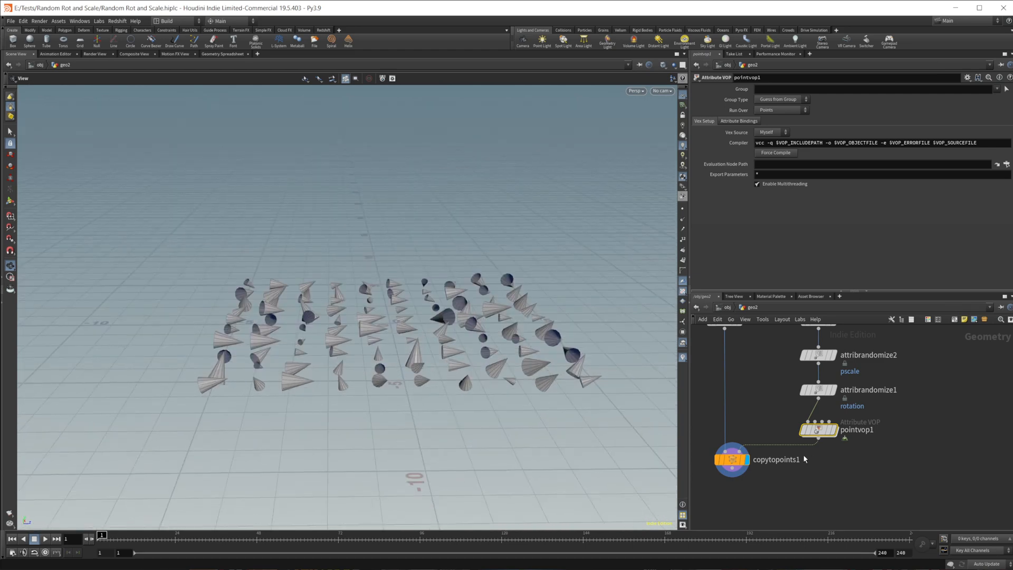
pyautogui.moveTo(667, 413)
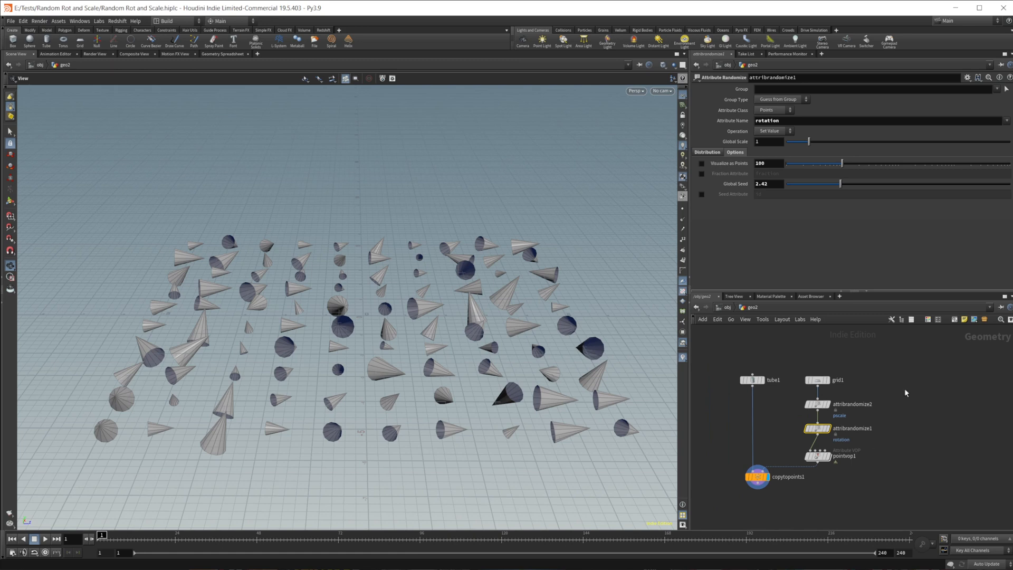
pyautogui.moveTo(873, 477)
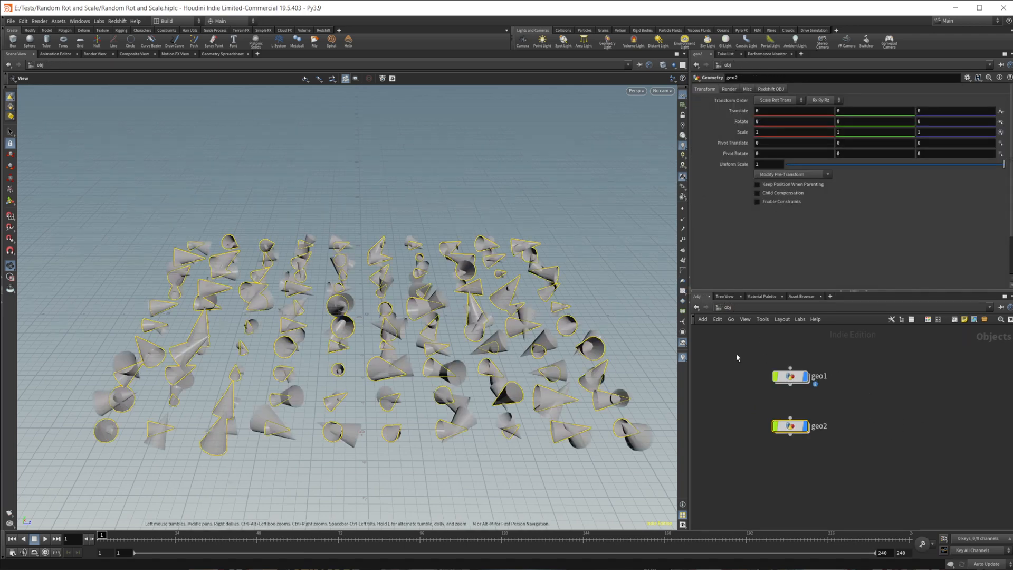
# Step: Dive into geo1 to review the annotated orient and normal randomization setups
pyautogui.doubleClick(791, 376)
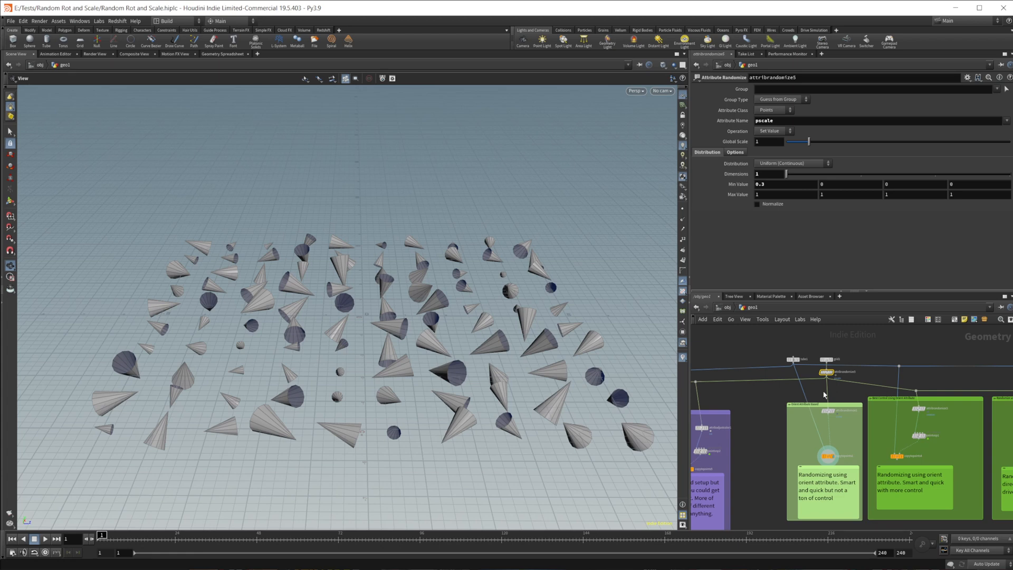
pyautogui.moveTo(735, 413)
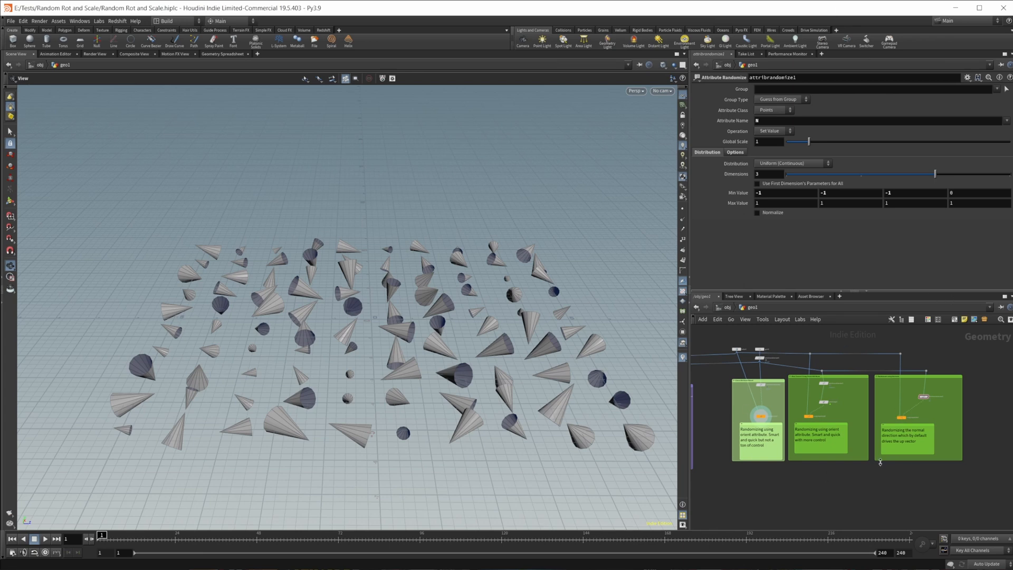
pyautogui.moveTo(873, 468)
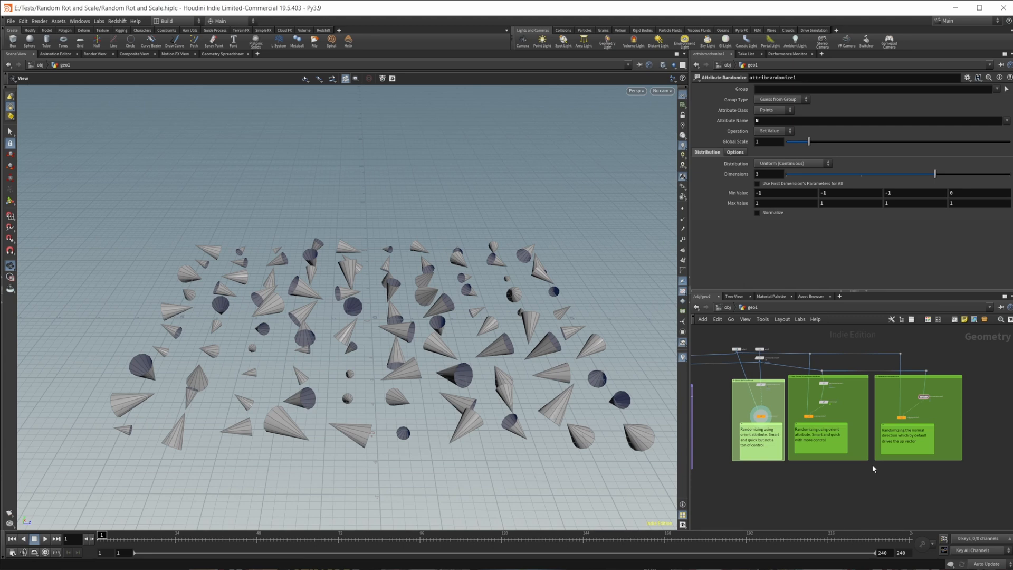